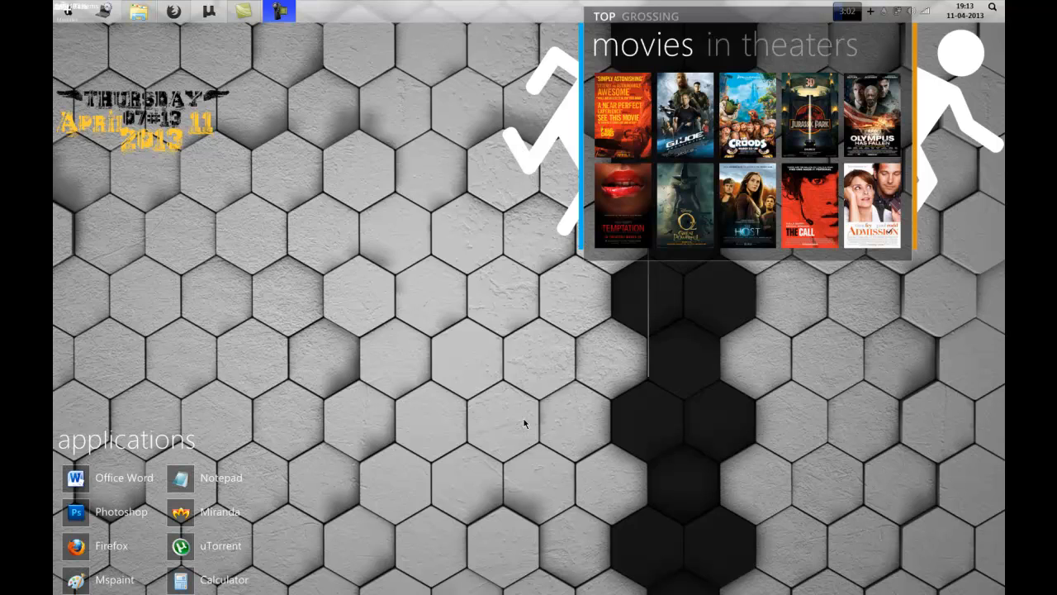
{"action": "mouse_move", "coordinate": [549, 378]}
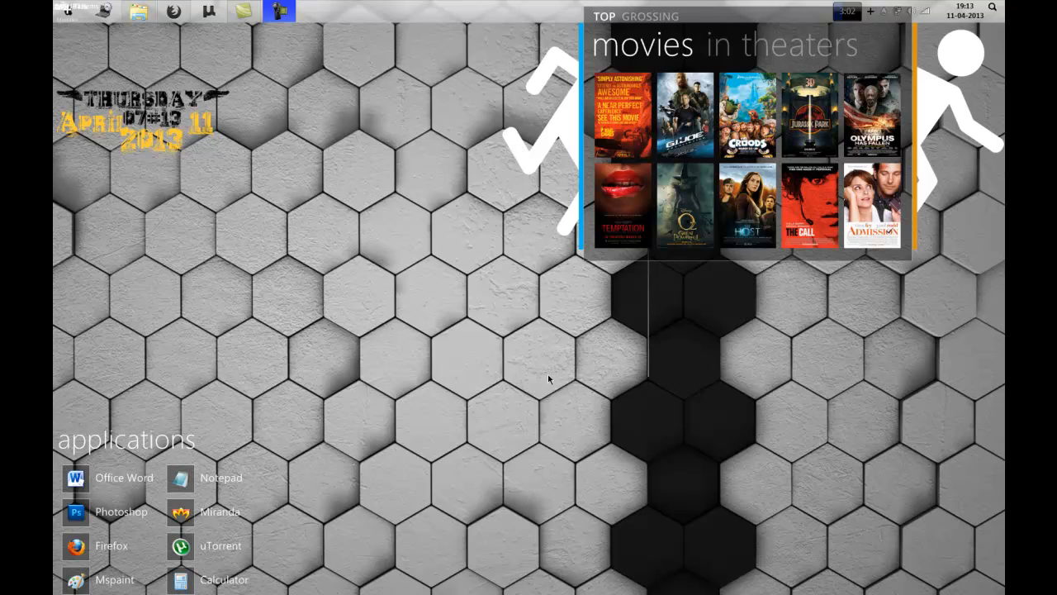
{"action": "mouse_move", "coordinate": [560, 418]}
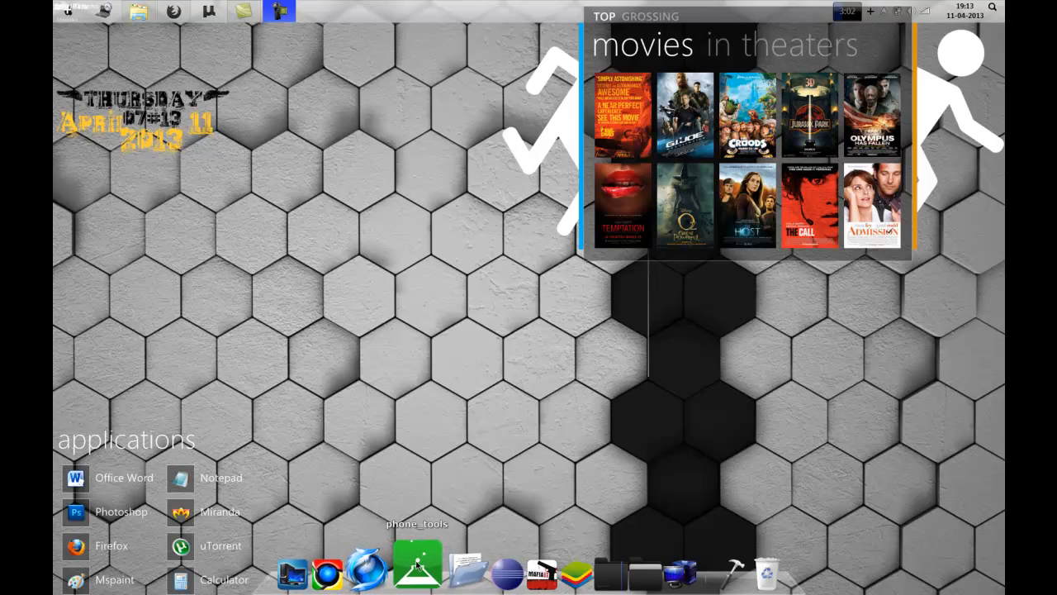
Step: Launch PPM Editor v3.0 Lite (ANIM Edition) from the phone_tools stack in the dock
{"action": "double_click", "coordinate": [417, 566]}
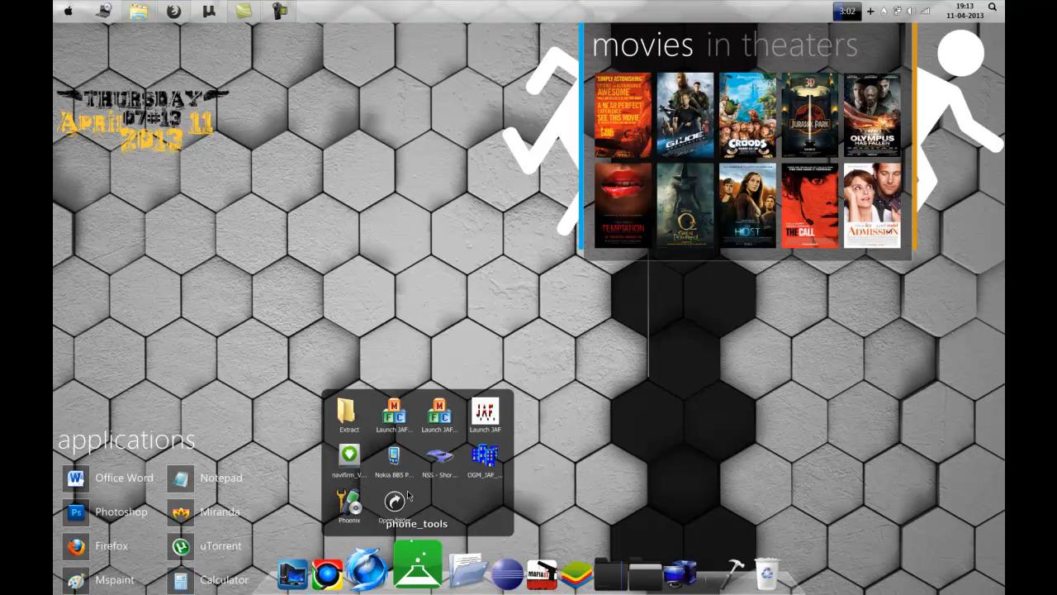
{"action": "mouse_move", "coordinate": [396, 461]}
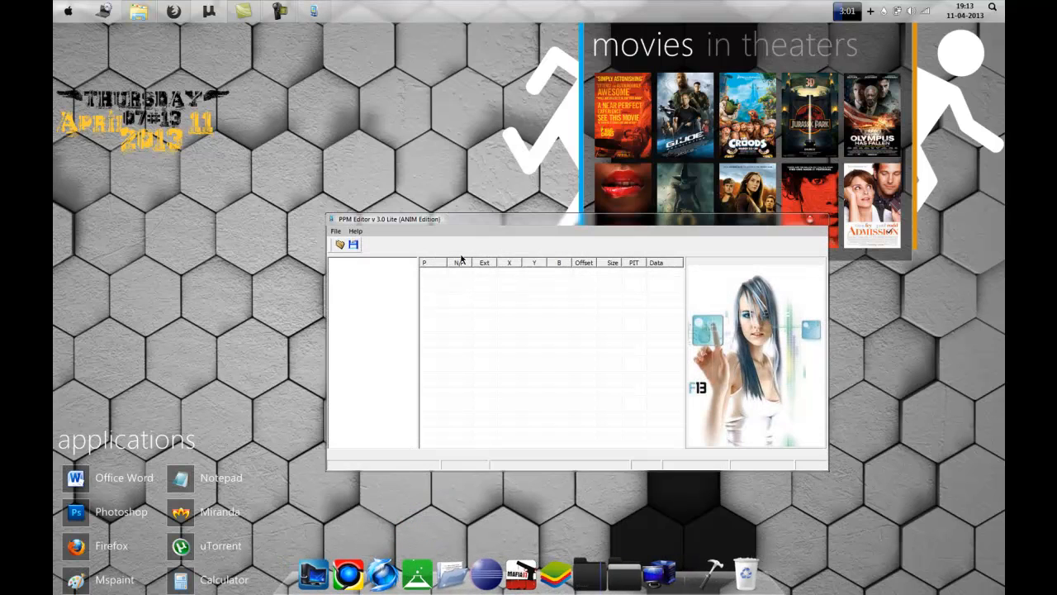
{"action": "mouse_move", "coordinate": [460, 244]}
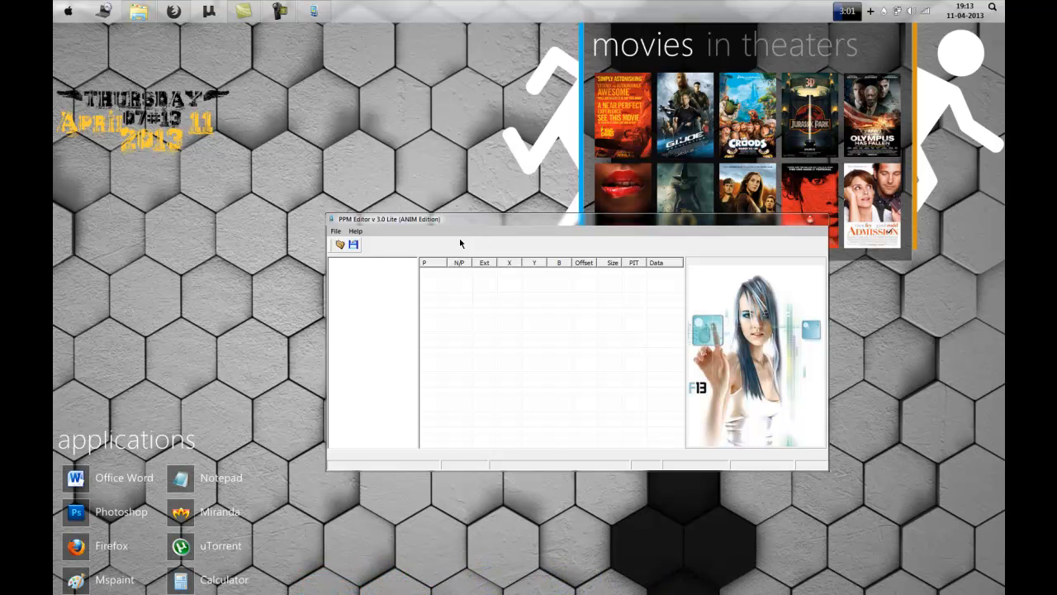
{"action": "left_click_drag", "start_coordinate": [461, 219], "coordinate": [501, 231]}
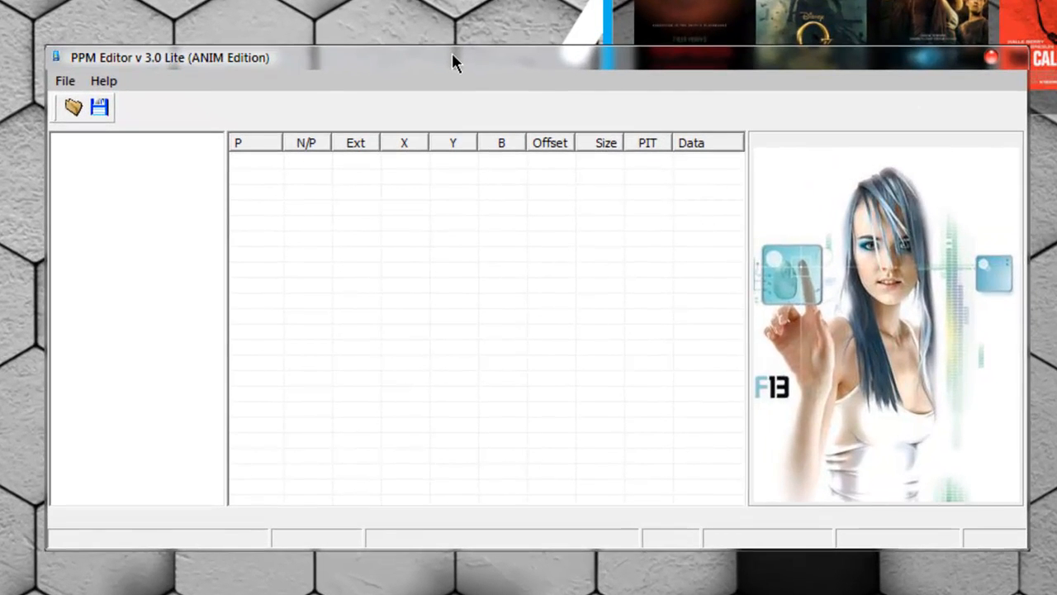
{"action": "mouse_move", "coordinate": [122, 134]}
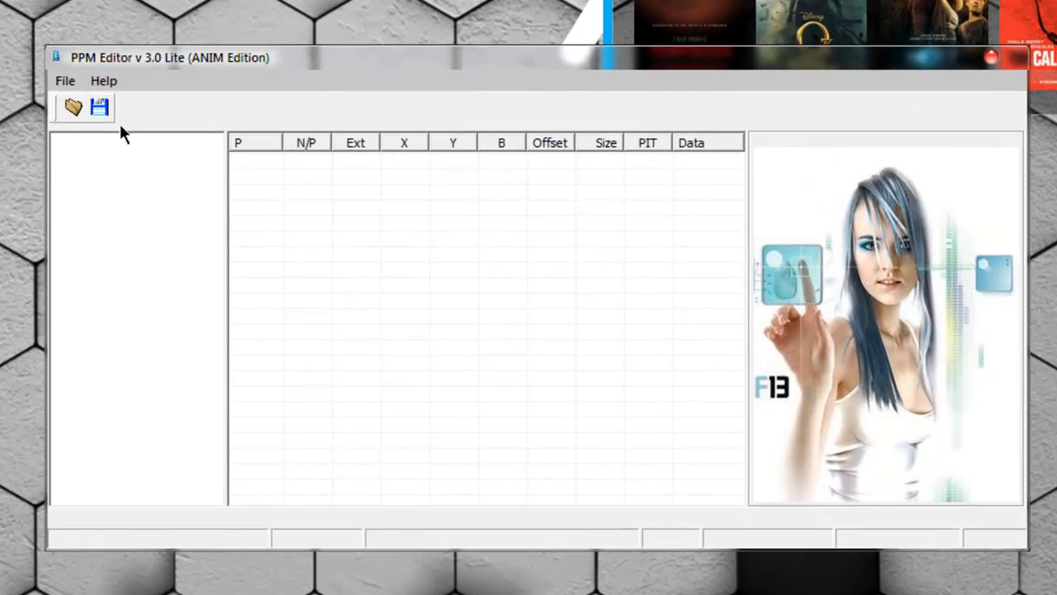
{"action": "mouse_move", "coordinate": [73, 108]}
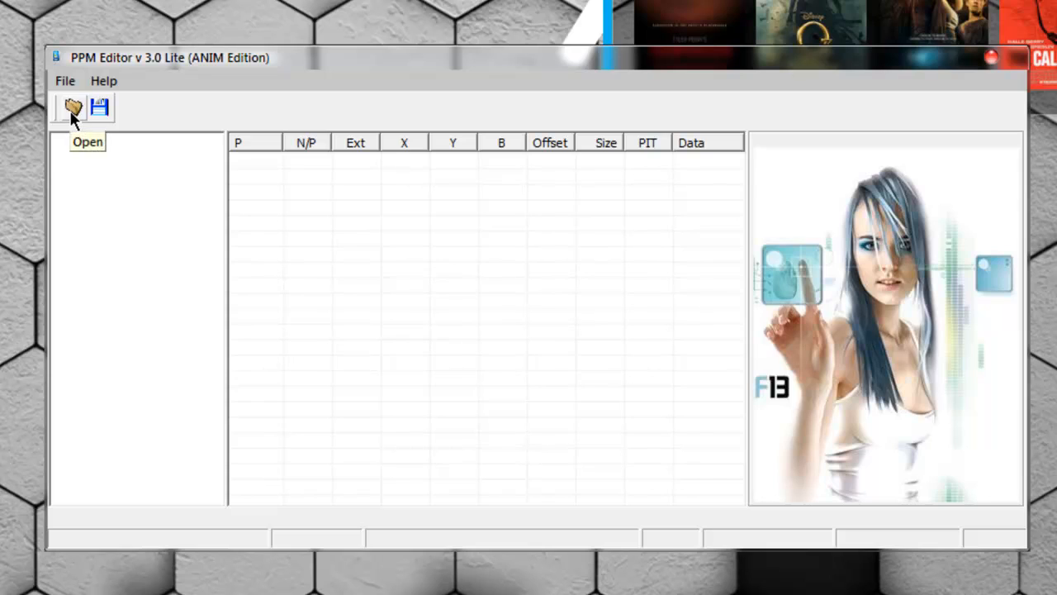
{"action": "mouse_move", "coordinate": [111, 137]}
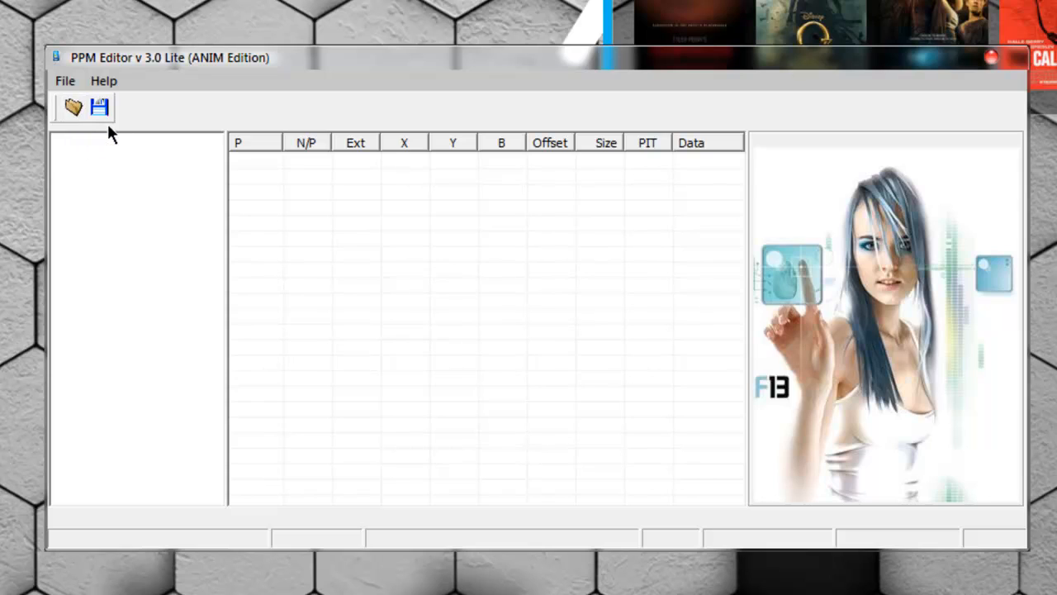
{"action": "mouse_move", "coordinate": [84, 118]}
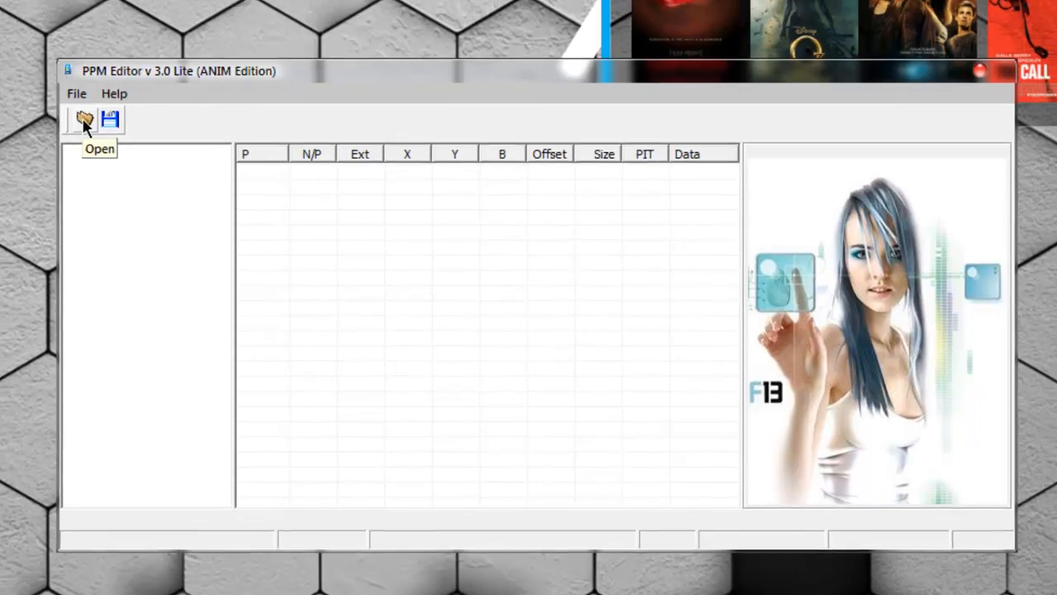
Step: Open rm303__10.10.ppm_d from the downloads RM-303 folder
{"action": "left_click", "coordinate": [84, 119]}
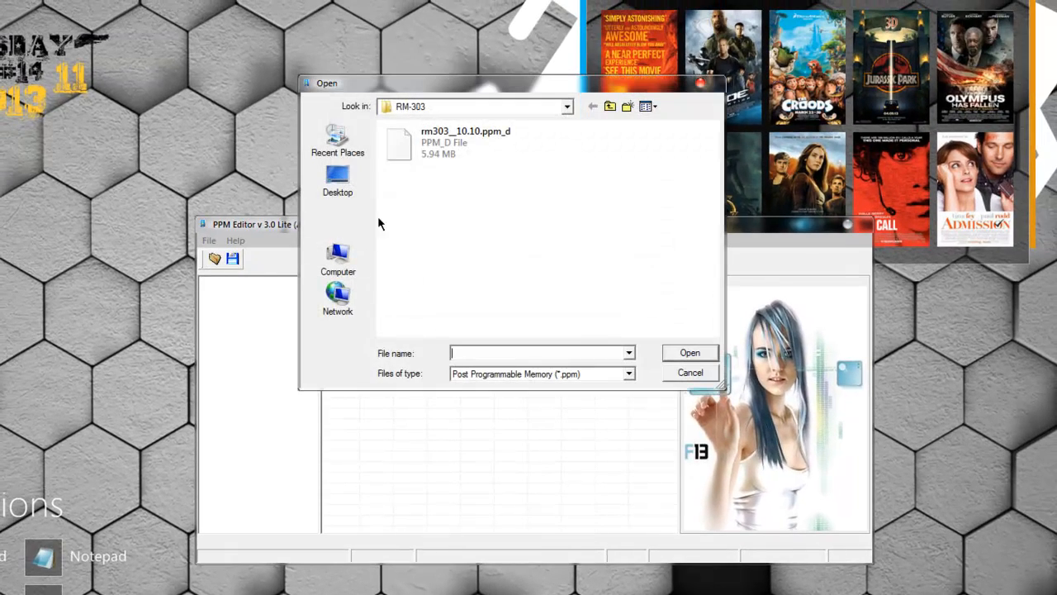
{"action": "left_click", "coordinate": [593, 105]}
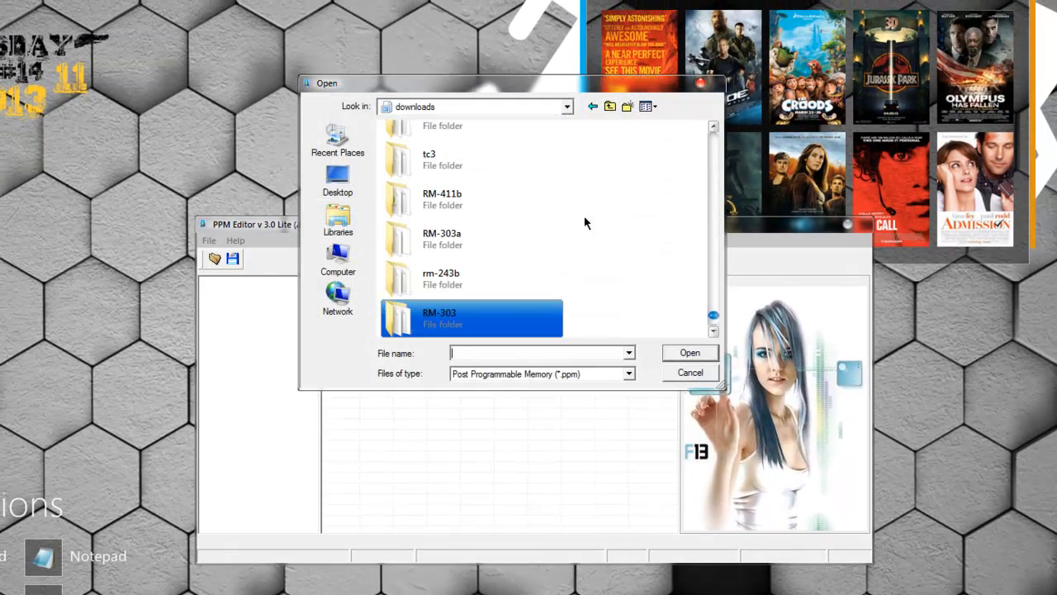
{"action": "mouse_move", "coordinate": [438, 317]}
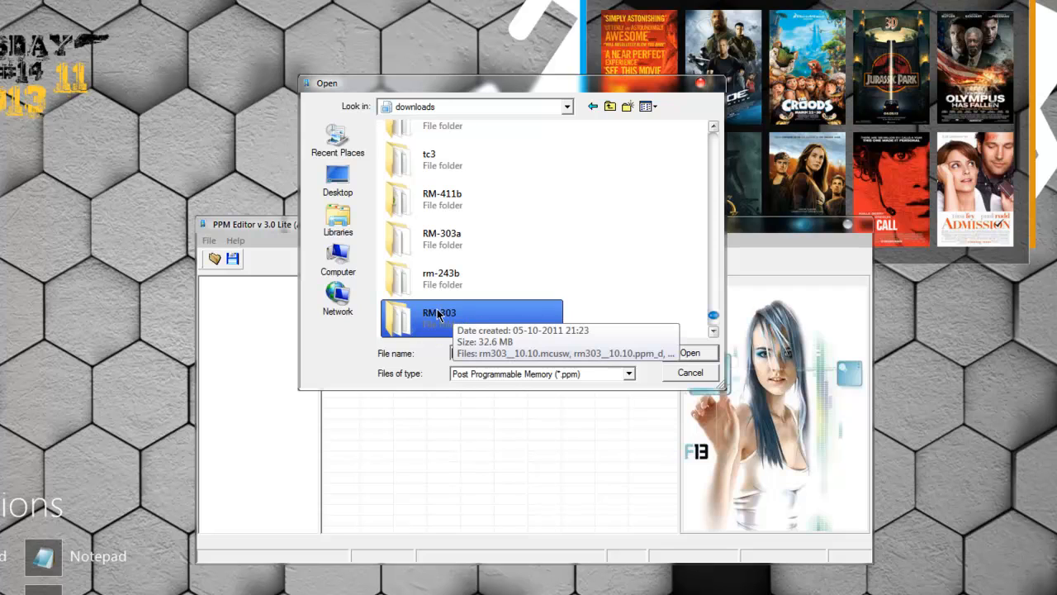
{"action": "double_click", "coordinate": [438, 316]}
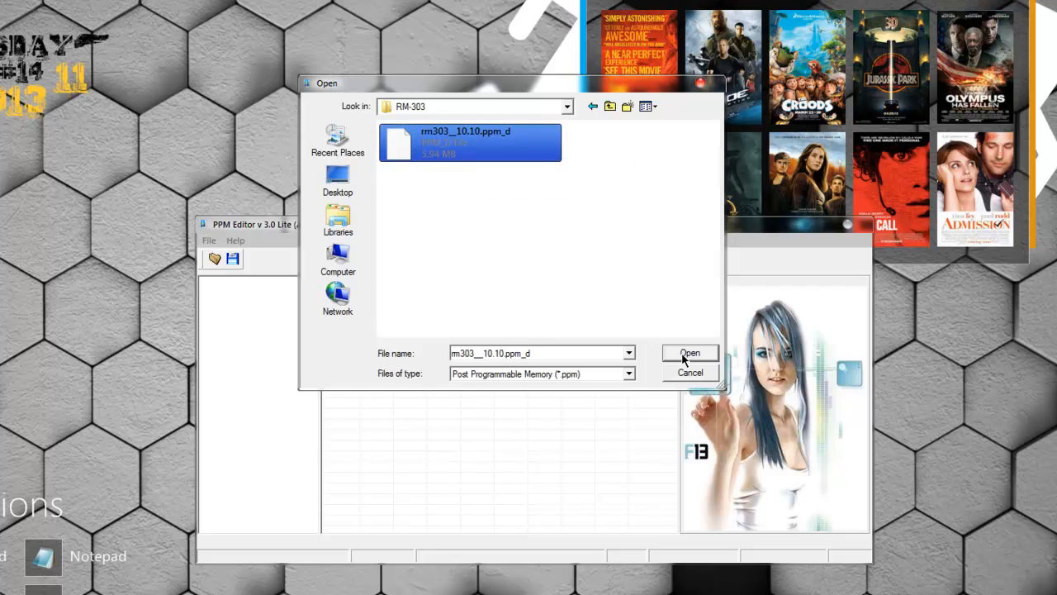
{"action": "left_click", "coordinate": [689, 353]}
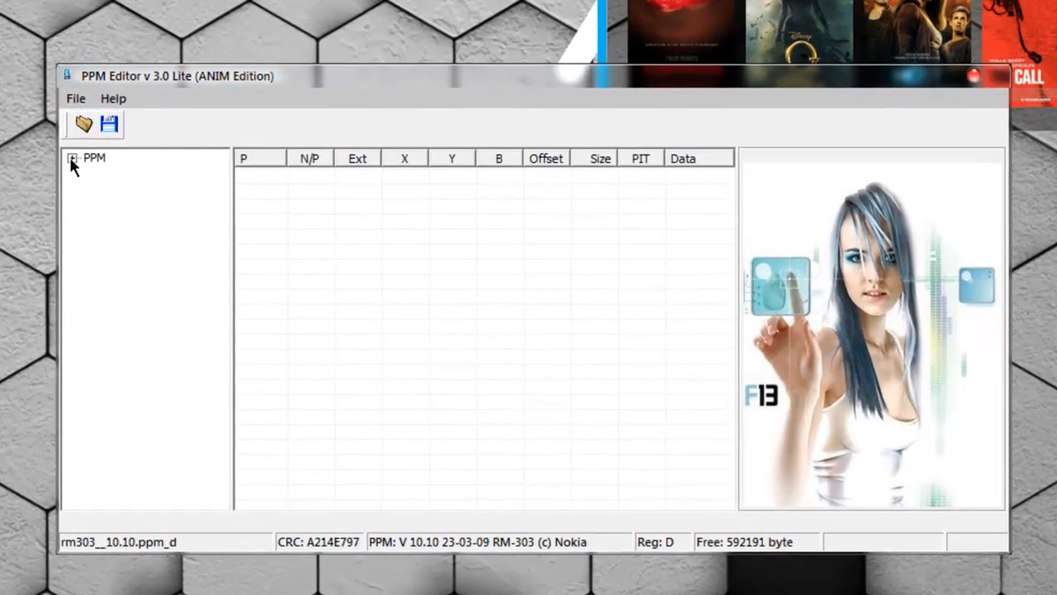
Step: Expand the PPM tree and show the ANIM section's gif, jpg and nif entries
{"action": "left_click", "coordinate": [71, 157]}
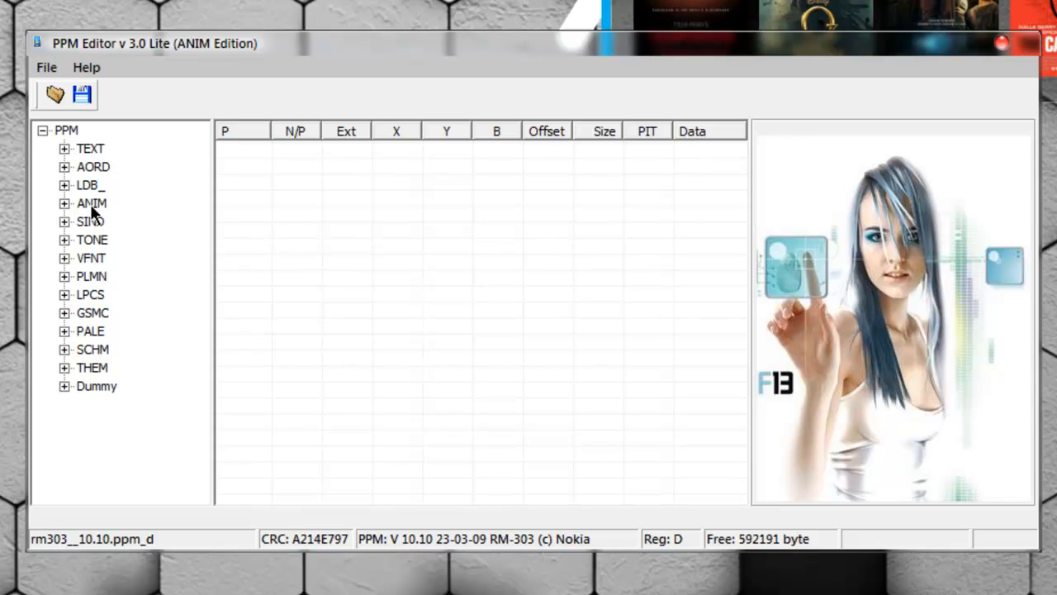
{"action": "mouse_move", "coordinate": [108, 214]}
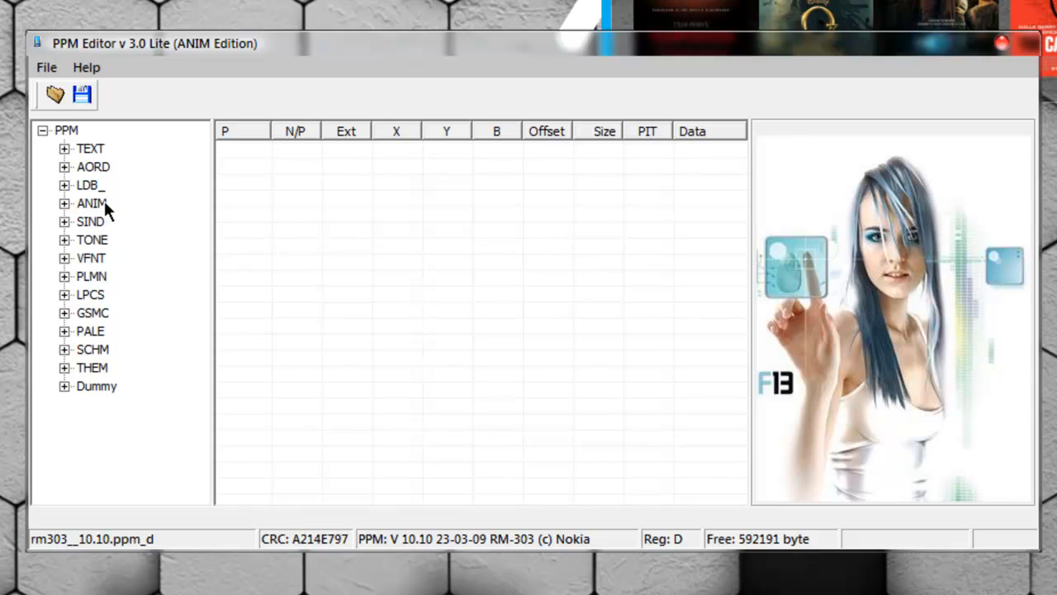
{"action": "mouse_move", "coordinate": [89, 214]}
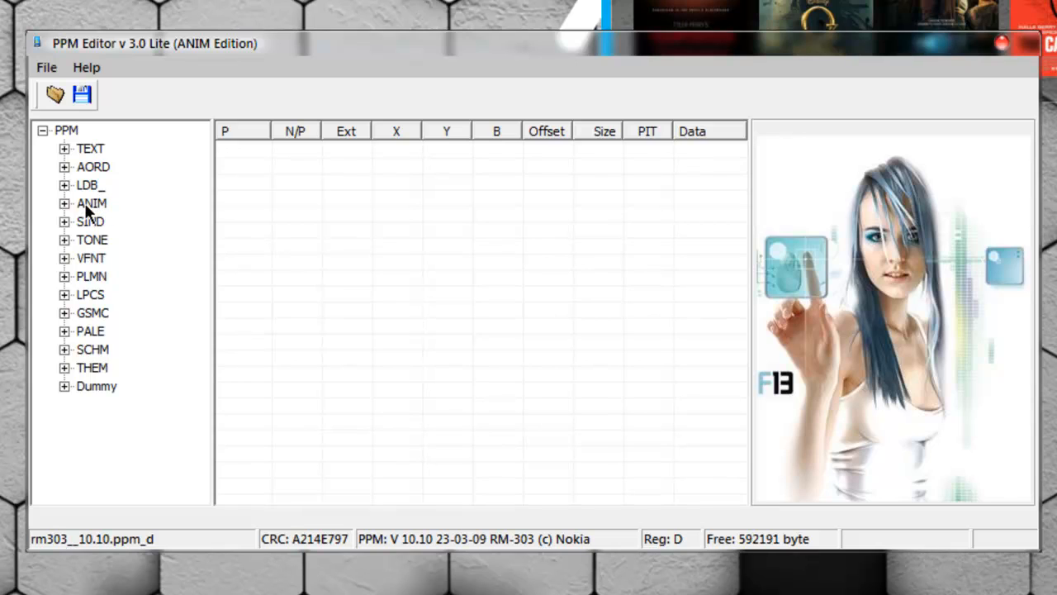
{"action": "mouse_move", "coordinate": [100, 207]}
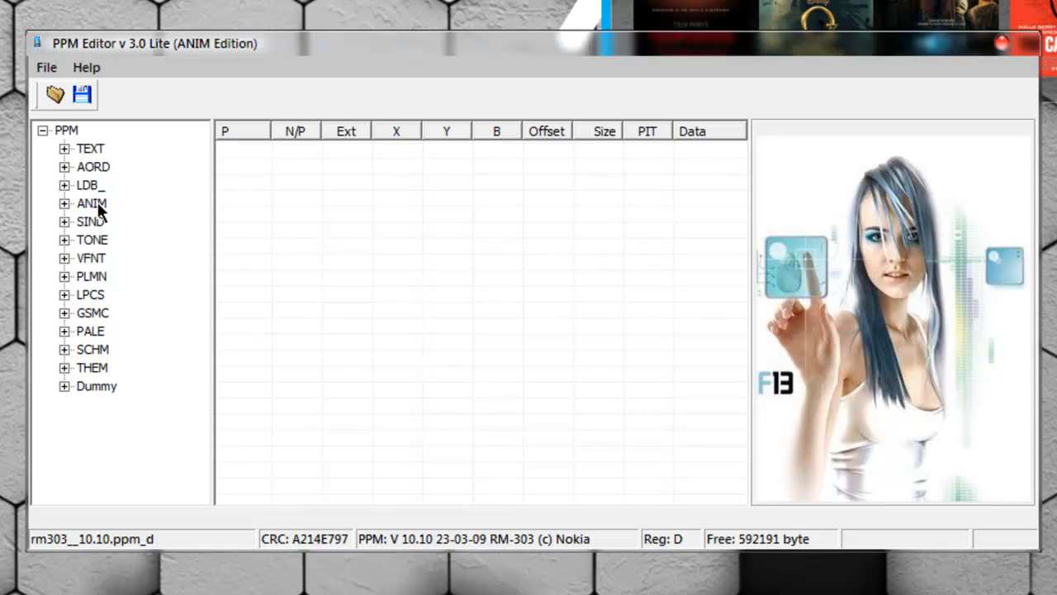
{"action": "left_click", "coordinate": [65, 203]}
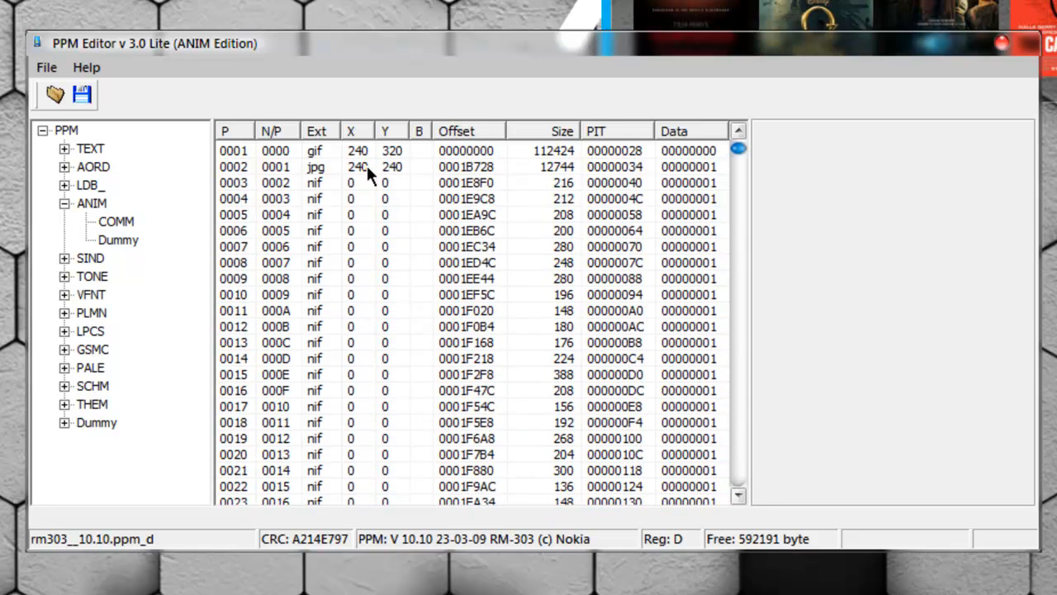
Step: Preview the first ANIM entry (0001), the 240×320 boot gif
{"action": "left_click", "coordinate": [358, 151]}
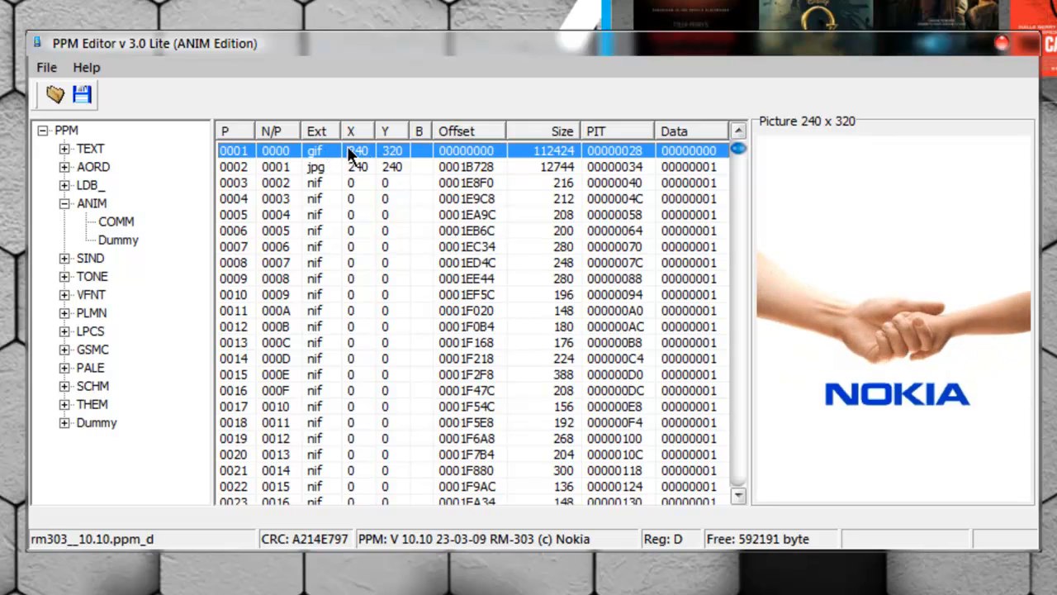
{"action": "mouse_move", "coordinate": [921, 296]}
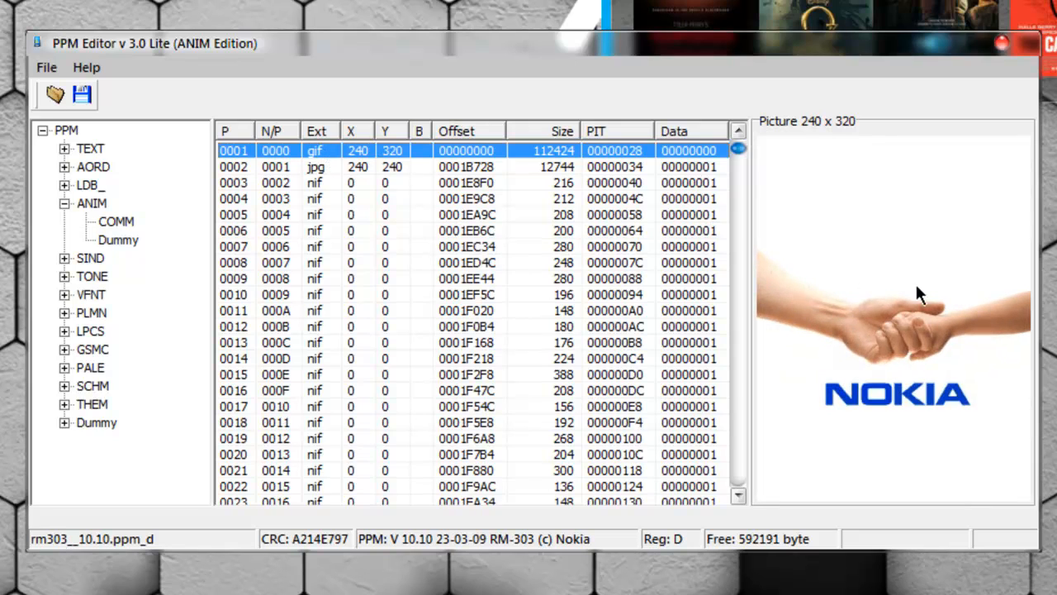
{"action": "mouse_move", "coordinate": [914, 382]}
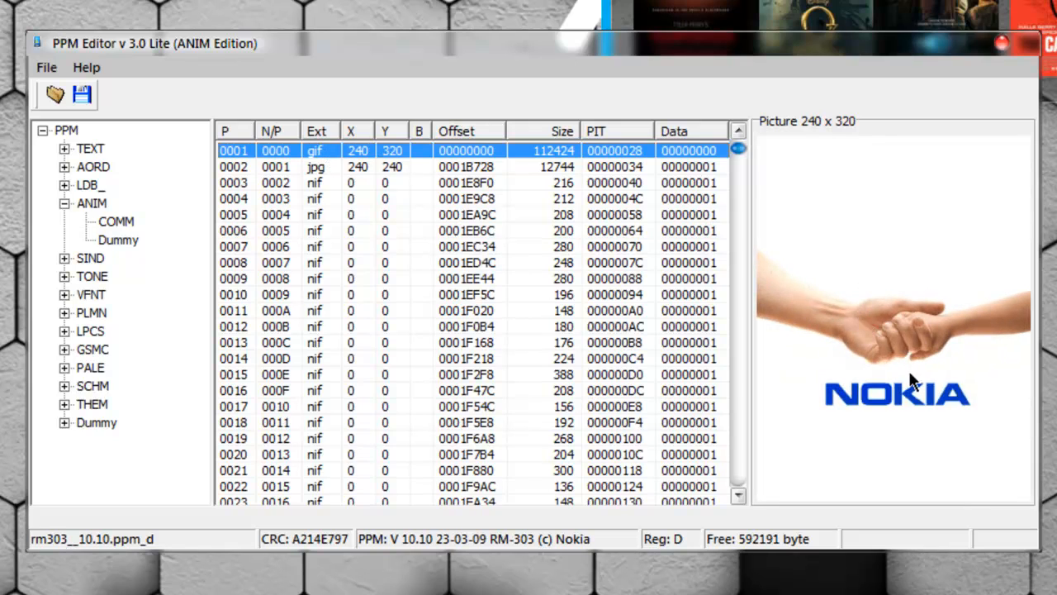
{"action": "mouse_move", "coordinate": [302, 171]}
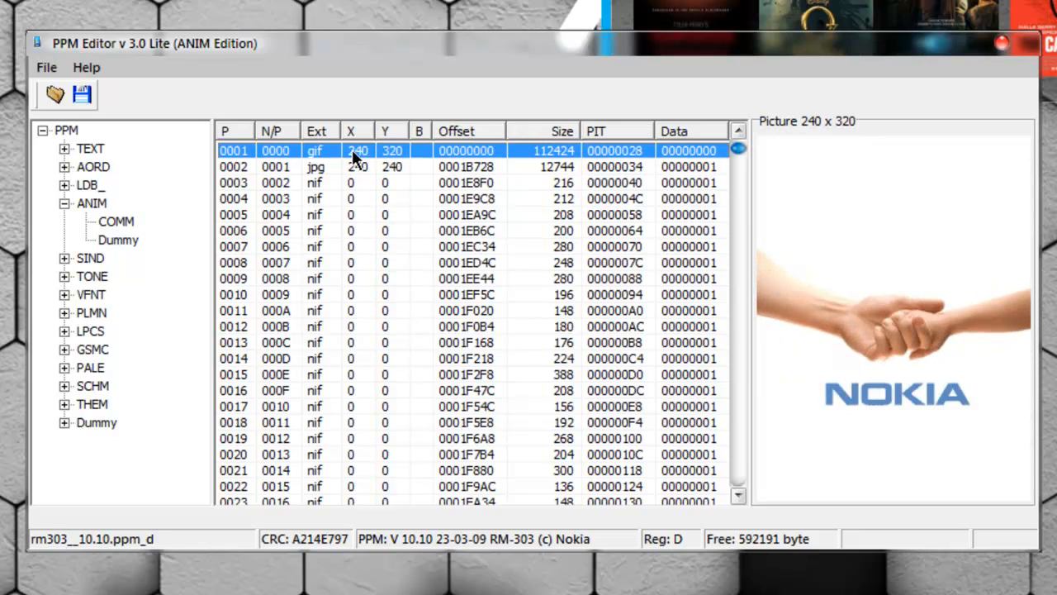
Step: Choose Replace Resource for the 240×320 gif entry
{"action": "right_click", "coordinate": [358, 150]}
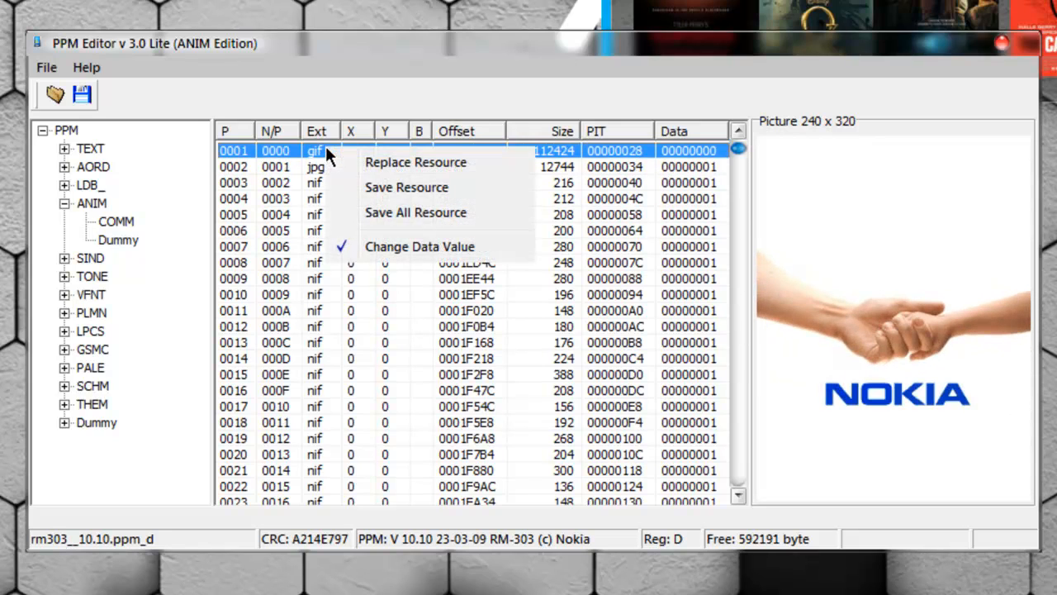
{"action": "mouse_move", "coordinate": [416, 162]}
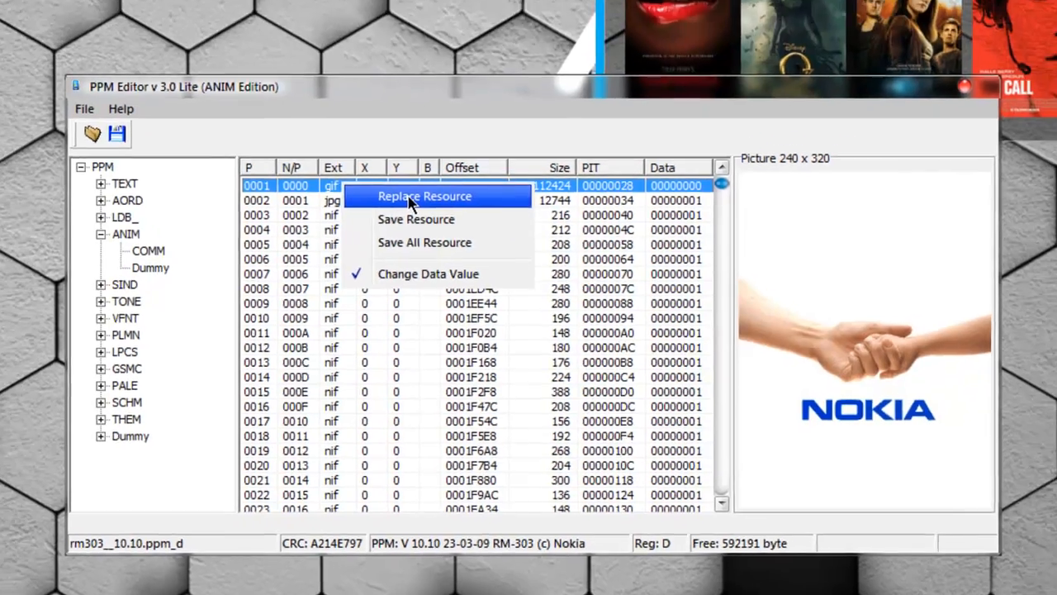
{"action": "left_click", "coordinate": [424, 196]}
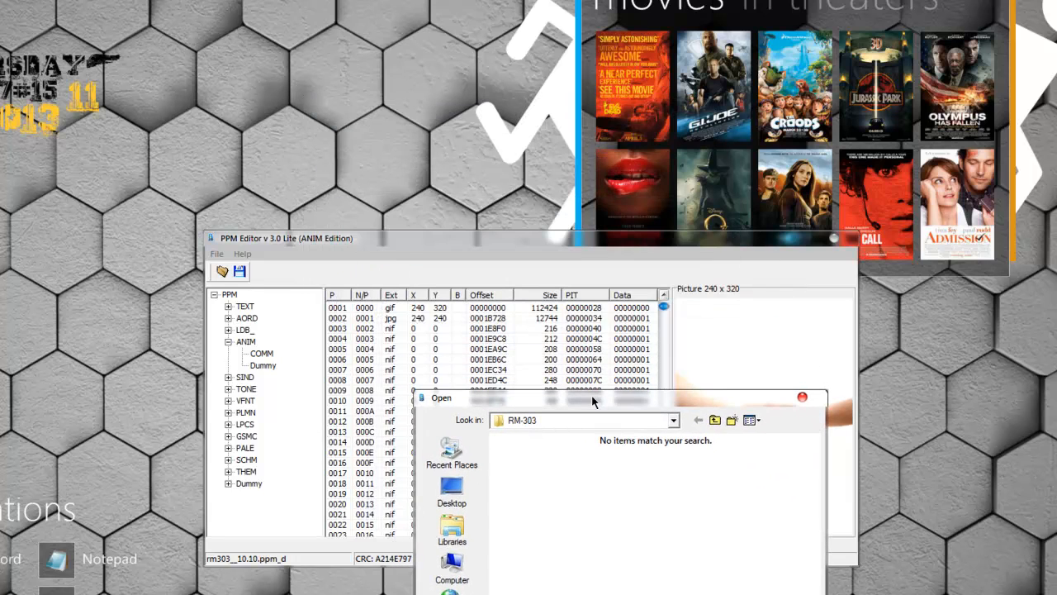
{"action": "mouse_move", "coordinate": [388, 316]}
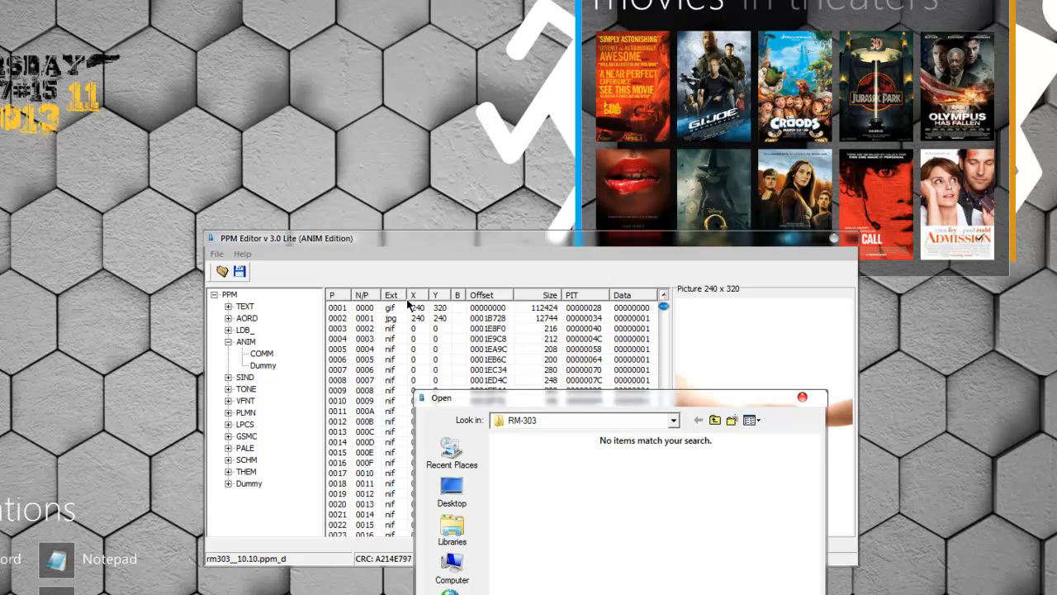
{"action": "mouse_move", "coordinate": [446, 312]}
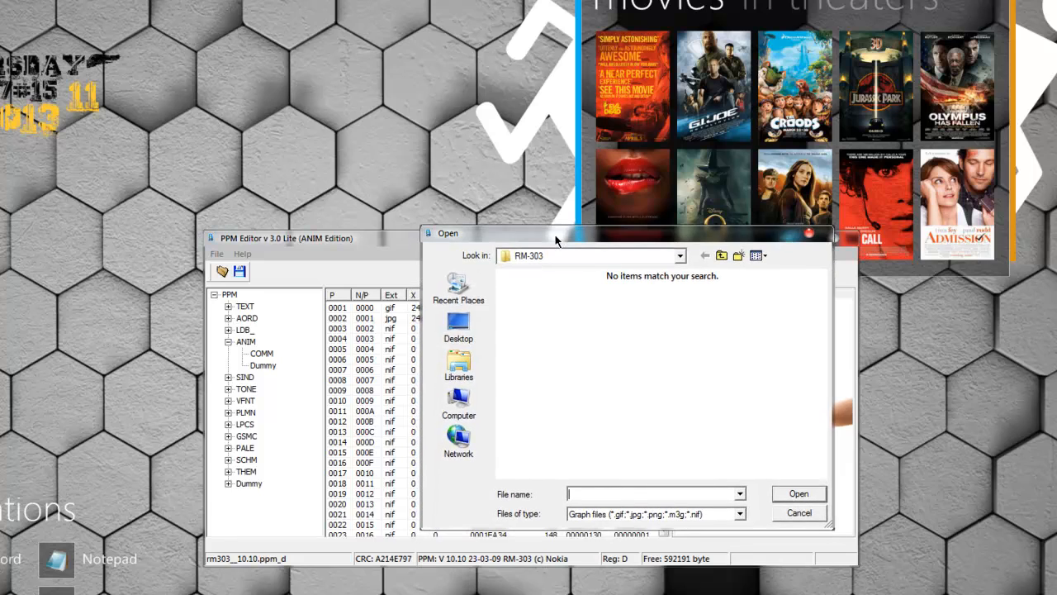
{"action": "mouse_move", "coordinate": [722, 270]}
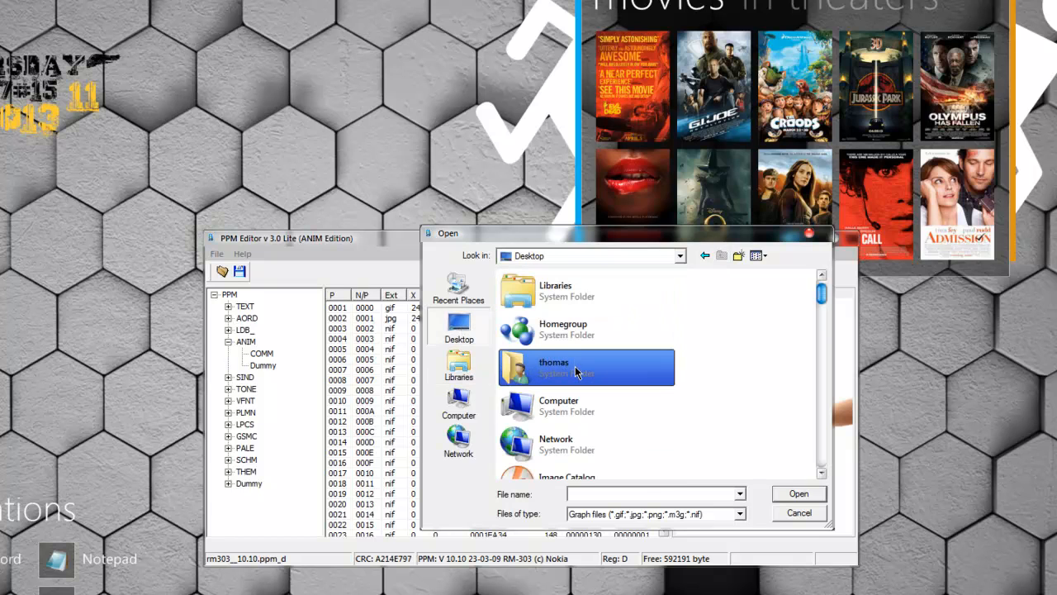
Step: Replace the boot gif with 0012.gif from the Resource\Anim folder
{"action": "scroll", "scroll_direction": "down", "scroll_amount": 3}
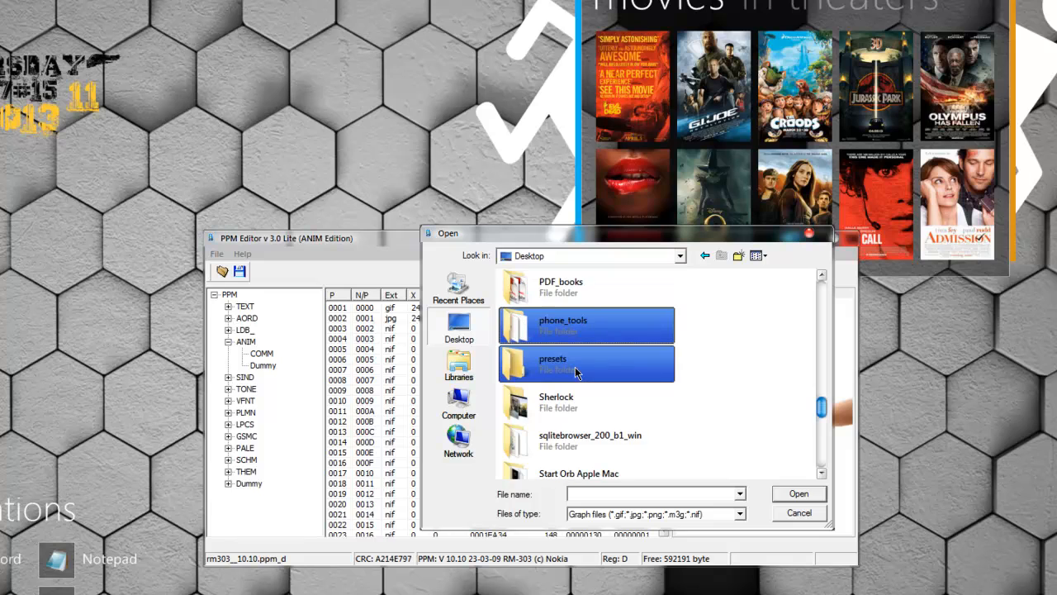
{"action": "double_click", "coordinate": [563, 324]}
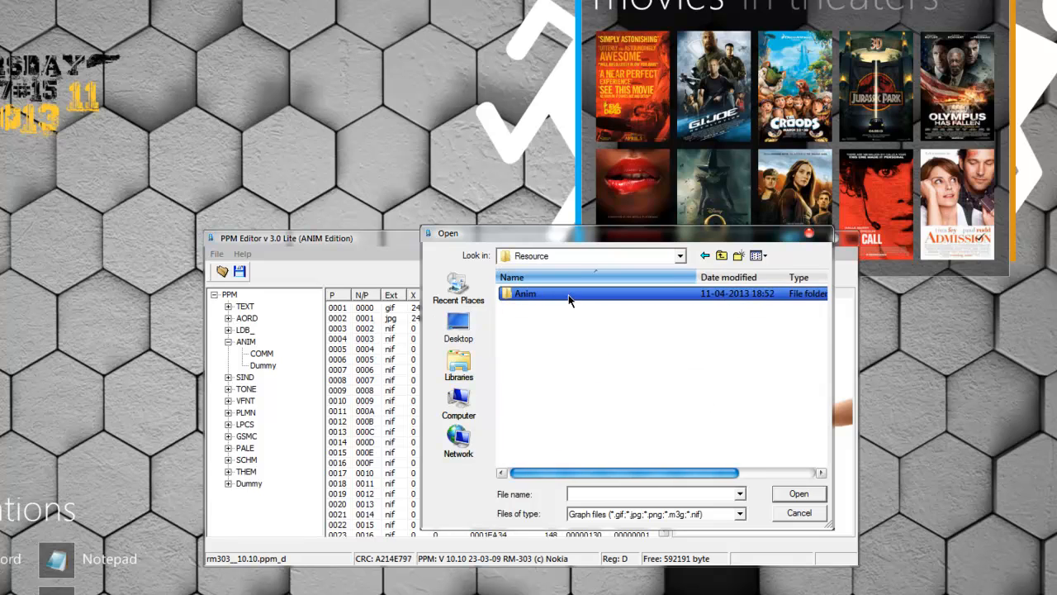
{"action": "double_click", "coordinate": [525, 293]}
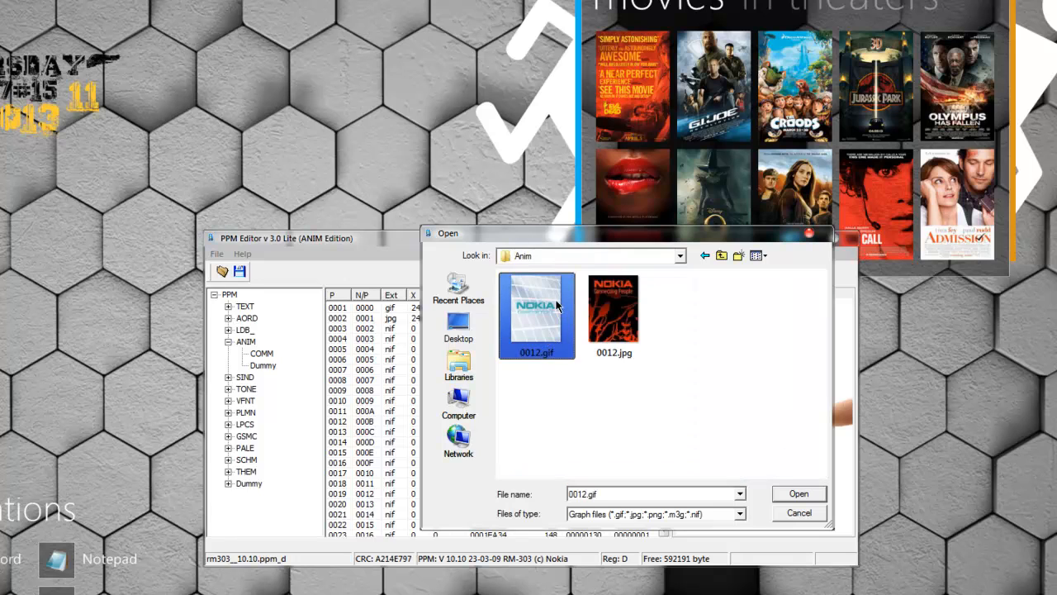
{"action": "left_click_drag", "start_coordinate": [446, 232], "coordinate": [341, 226]}
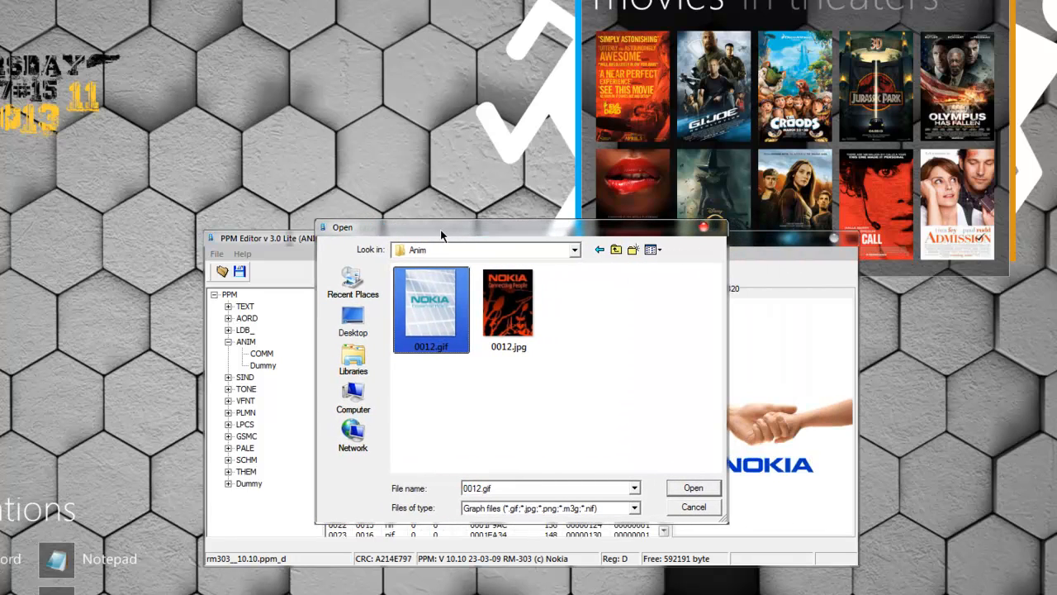
{"action": "mouse_move", "coordinate": [435, 318]}
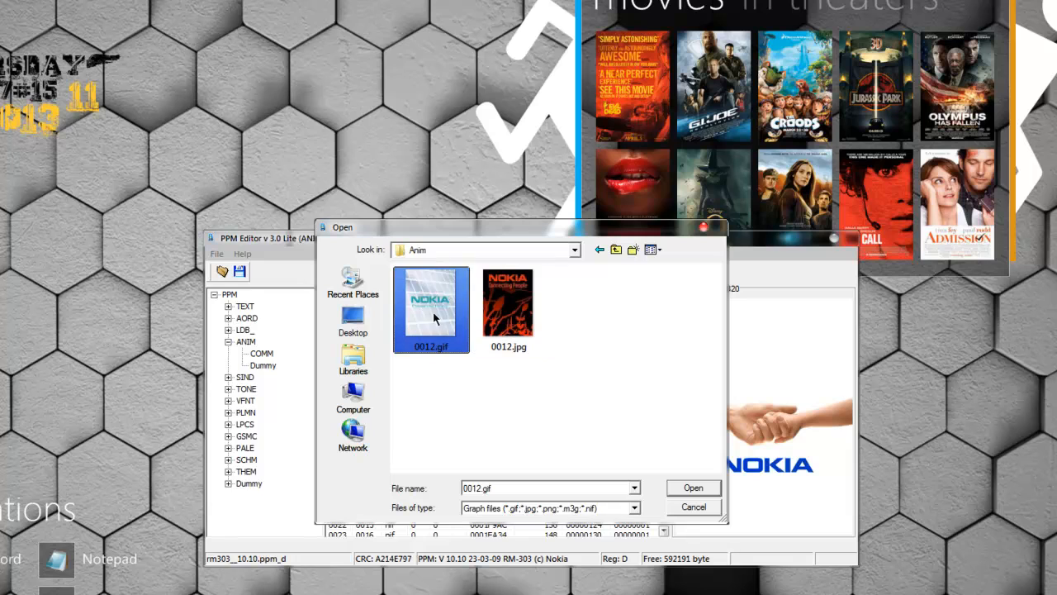
{"action": "left_click", "coordinate": [693, 488]}
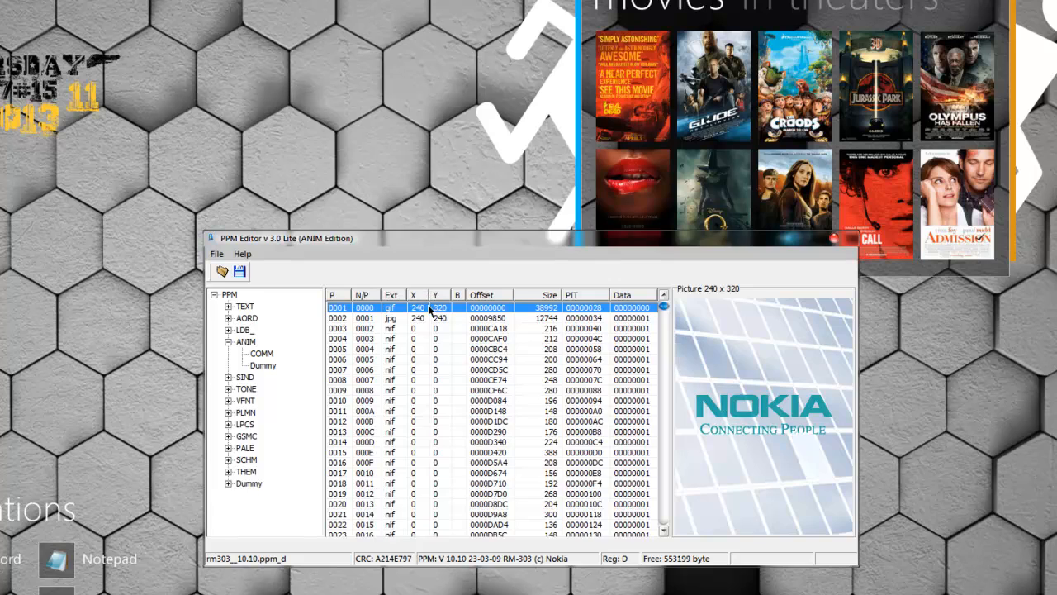
Step: Replace the 240×240 jpg entry with 0012.jpg, then collapse the ANIM node
{"action": "left_click", "coordinate": [390, 318]}
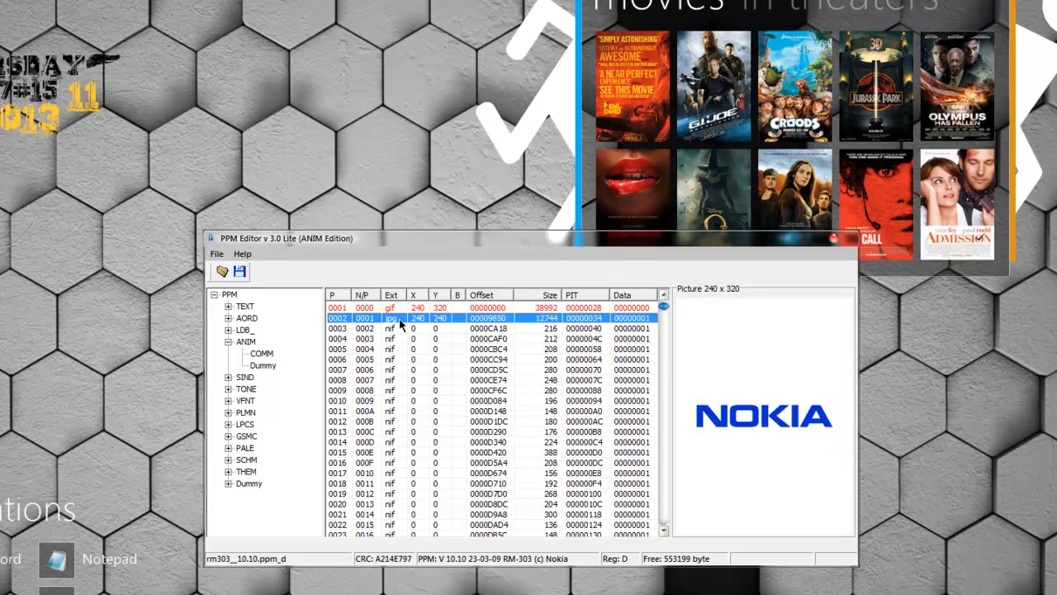
{"action": "right_click", "coordinate": [392, 318]}
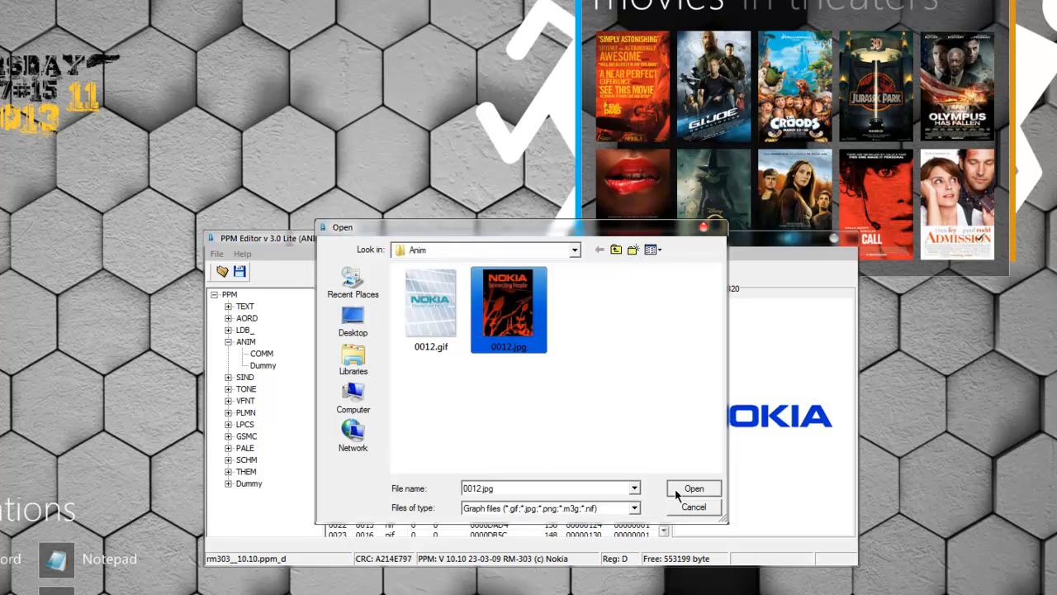
{"action": "left_click", "coordinate": [694, 489]}
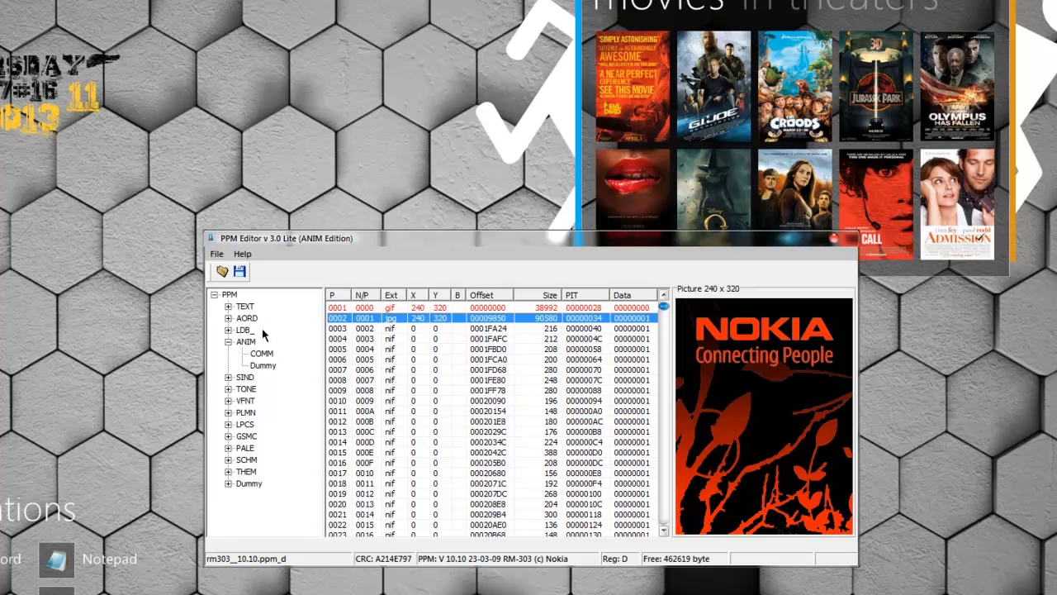
{"action": "left_click", "coordinate": [245, 341]}
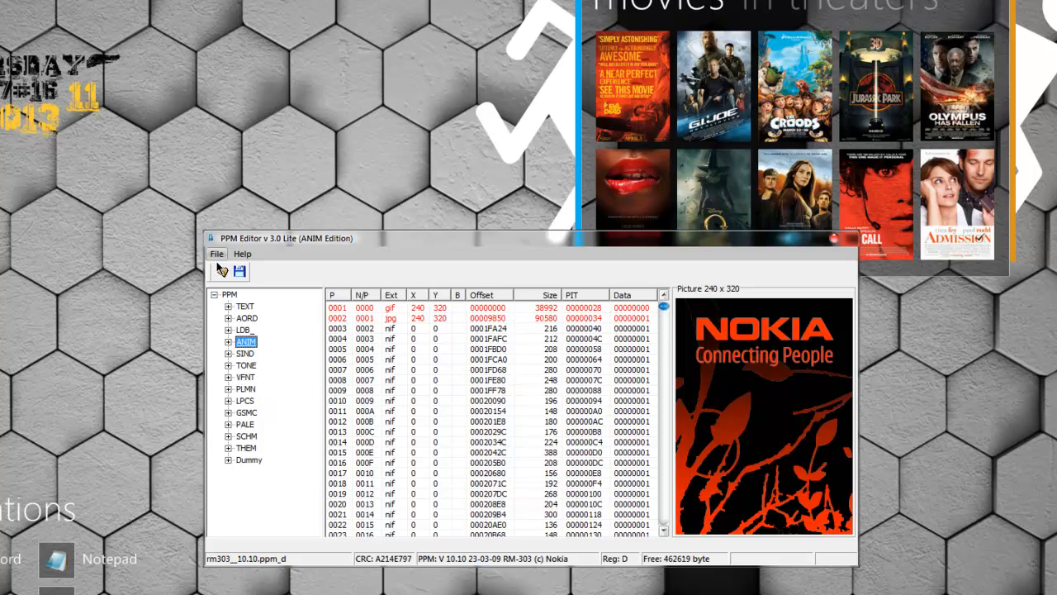
Step: Save over rm303__10.10.ppm_d in Program Files\Phoenix\Products\RM-303
{"action": "left_click", "coordinate": [217, 253]}
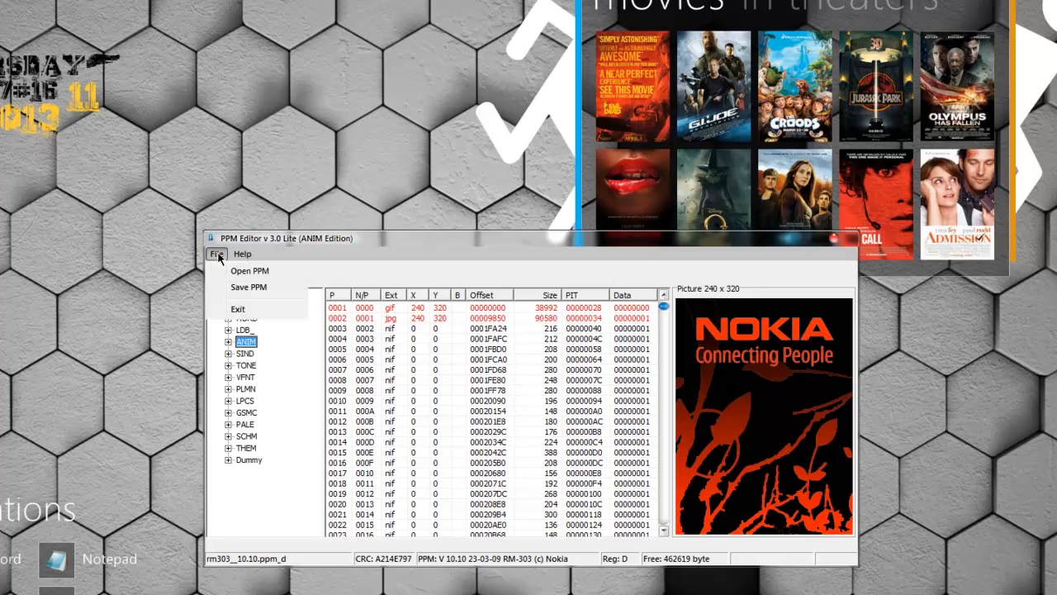
{"action": "mouse_move", "coordinate": [252, 287]}
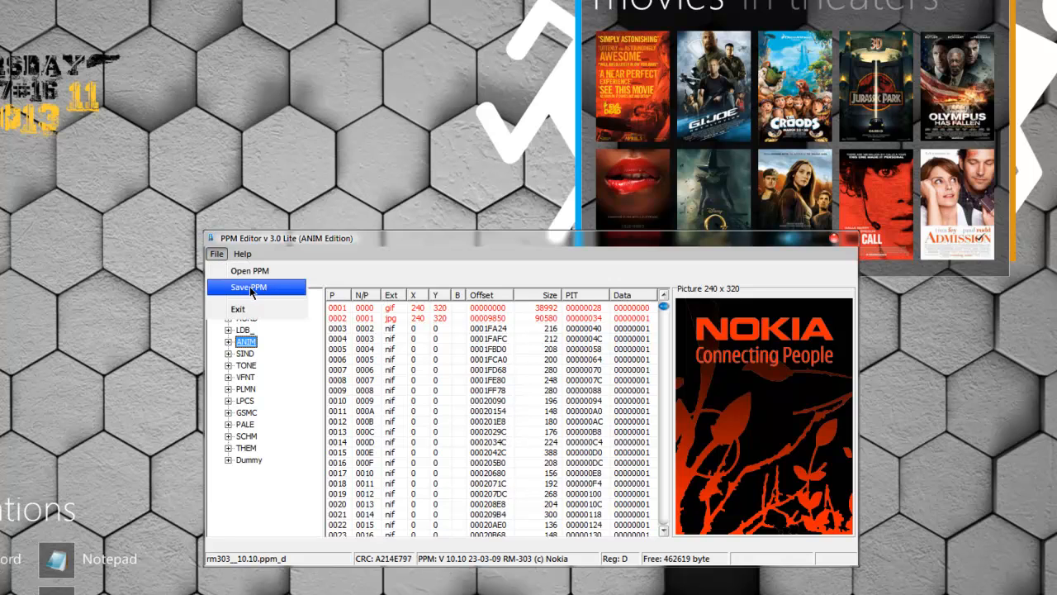
{"action": "left_click", "coordinate": [249, 287]}
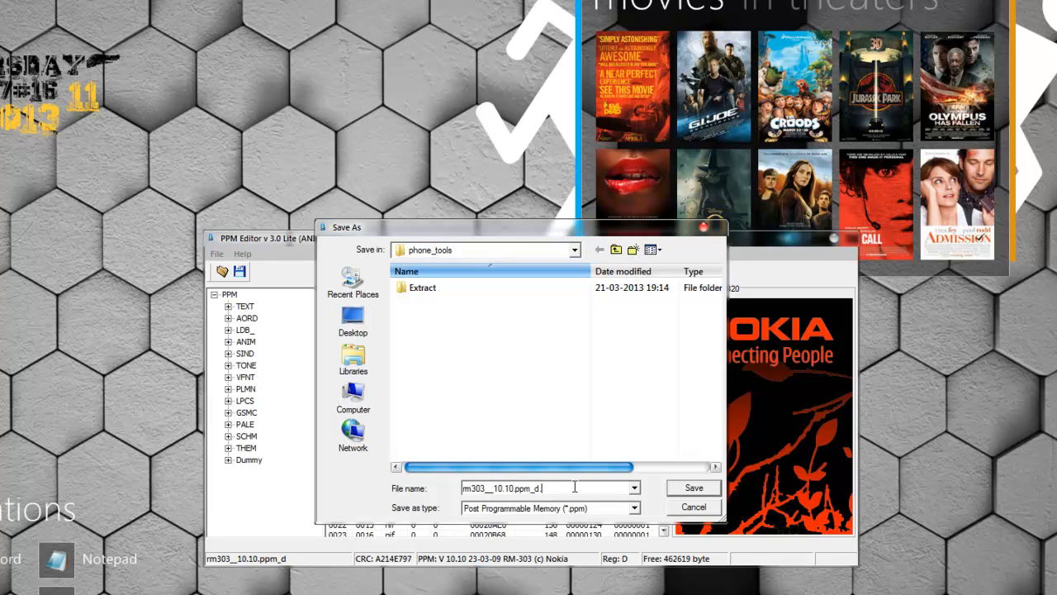
{"action": "mouse_move", "coordinate": [565, 273]}
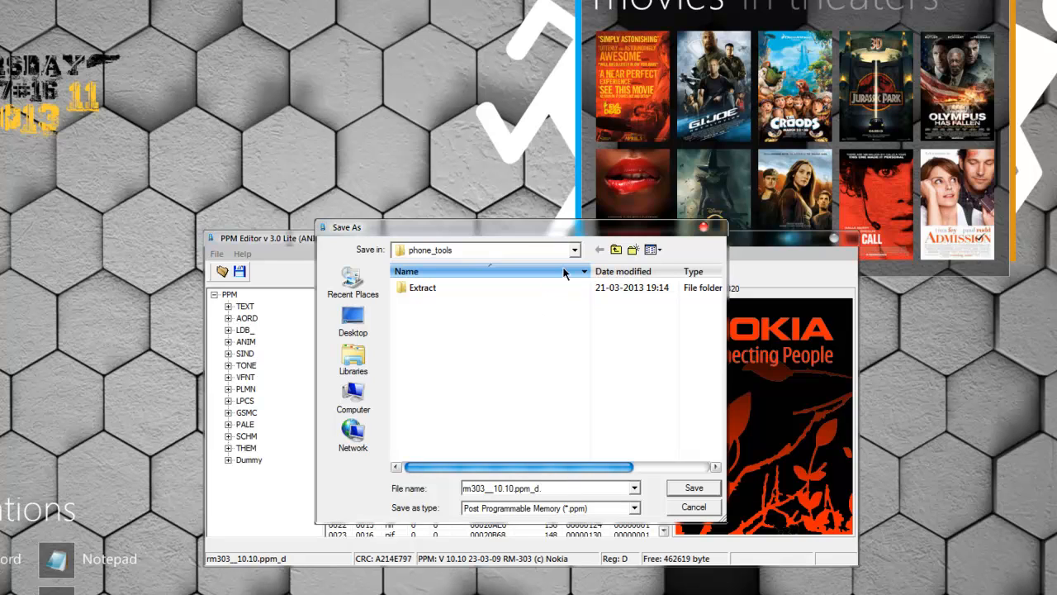
{"action": "left_click", "coordinate": [352, 321]}
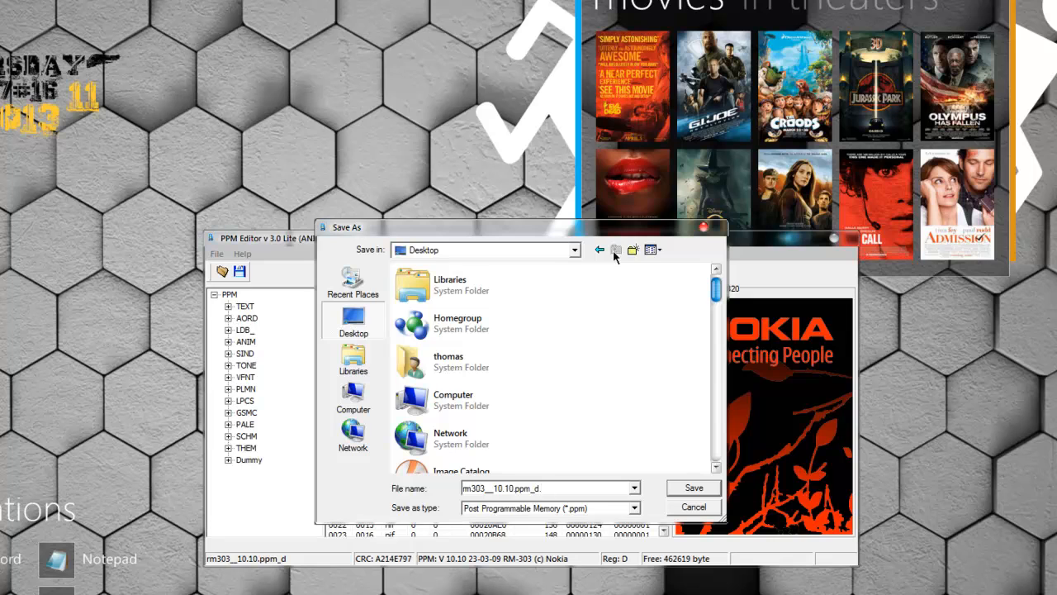
{"action": "mouse_move", "coordinate": [354, 322]}
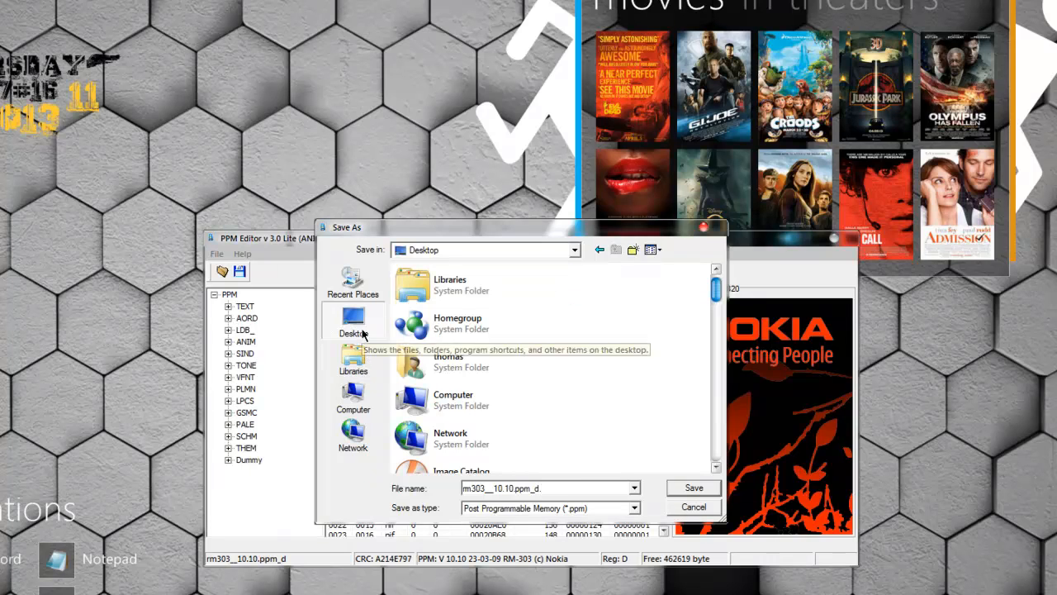
{"action": "left_click", "coordinate": [353, 399]}
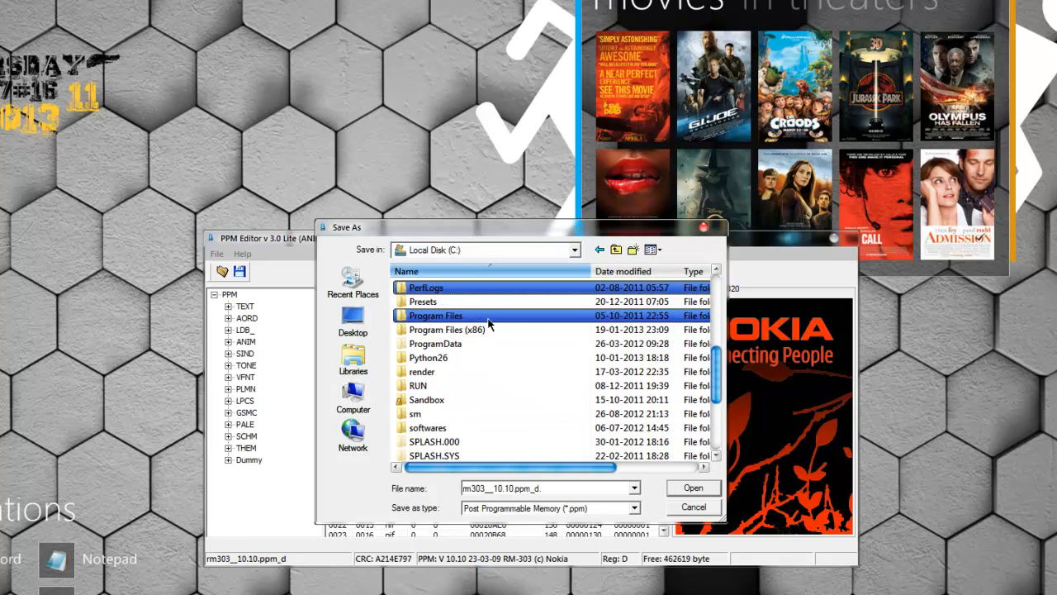
{"action": "double_click", "coordinate": [442, 329]}
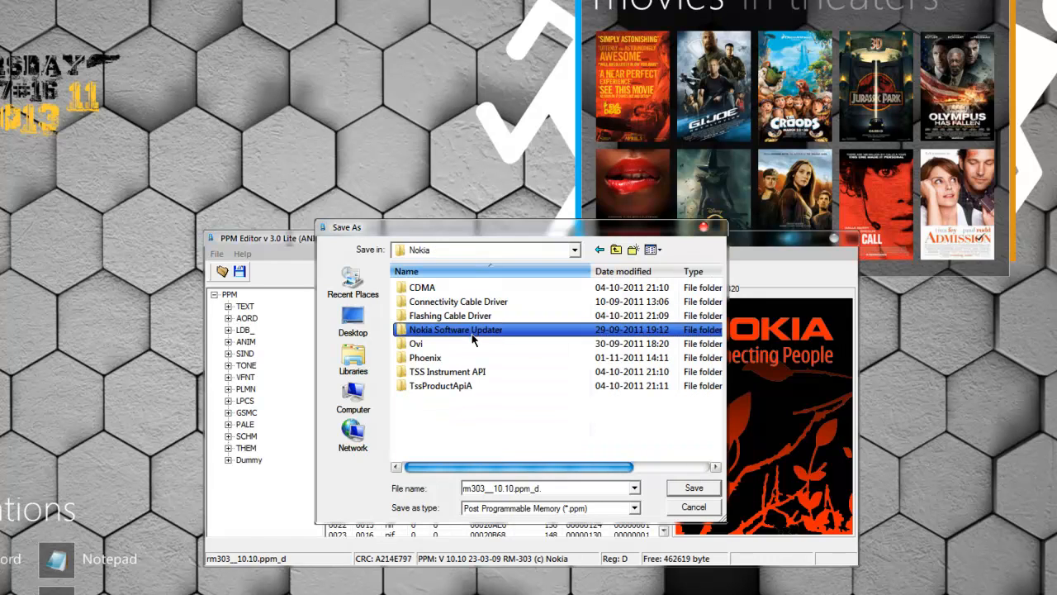
{"action": "double_click", "coordinate": [425, 357]}
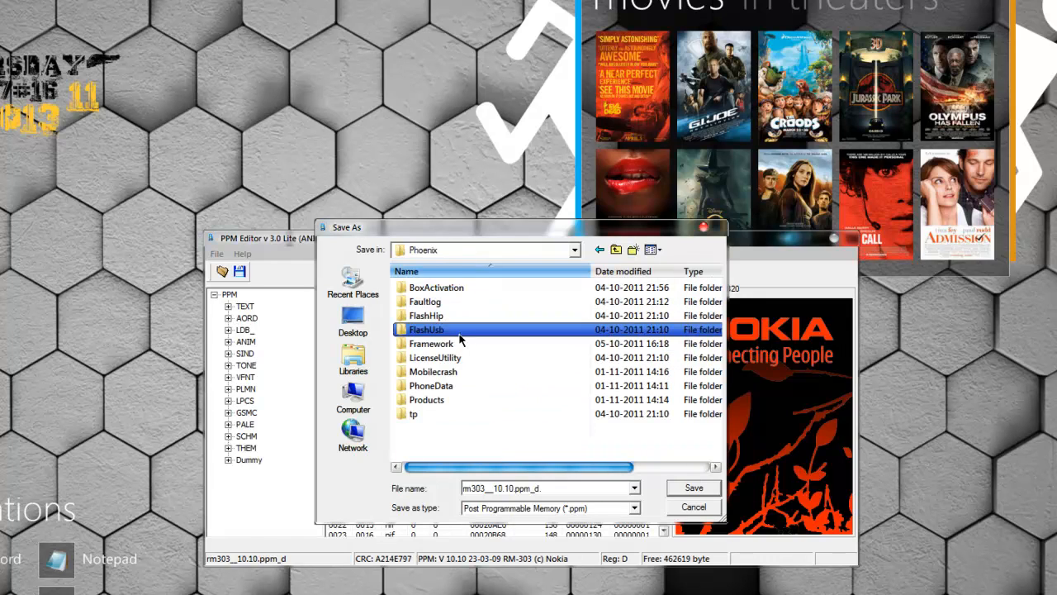
{"action": "double_click", "coordinate": [427, 399]}
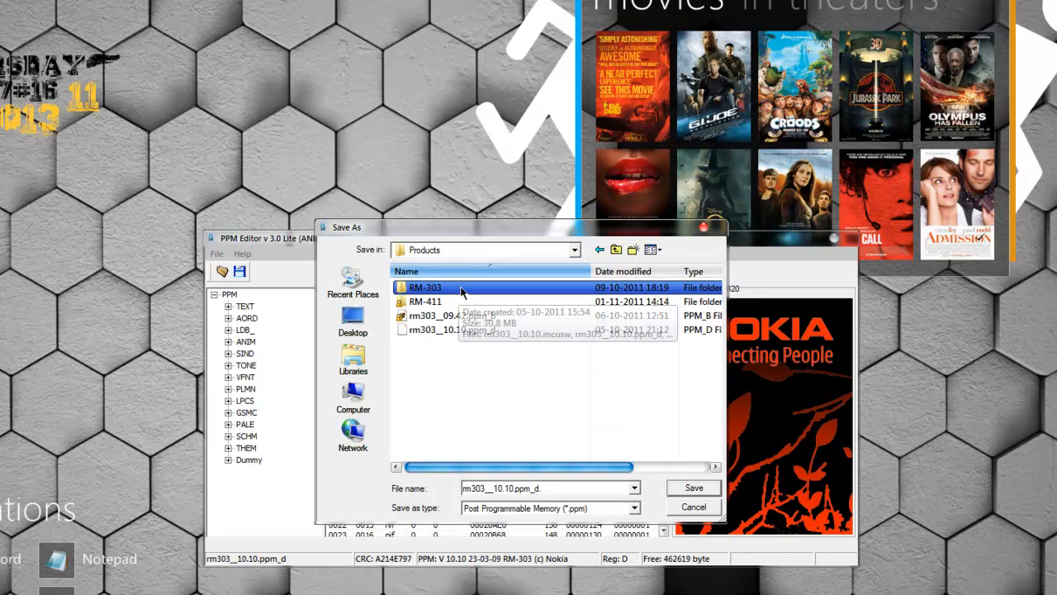
{"action": "double_click", "coordinate": [426, 287]}
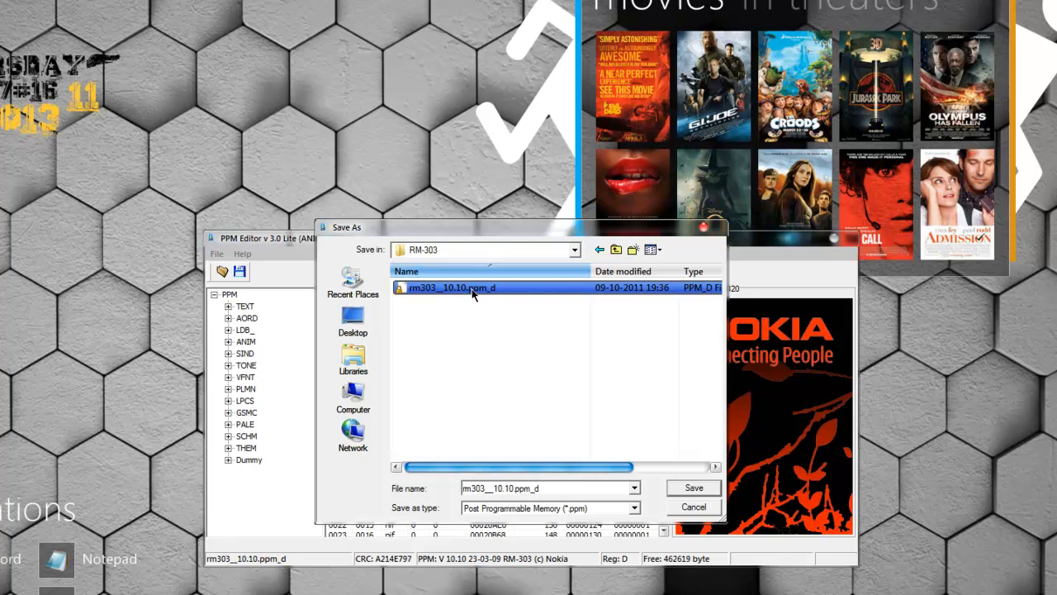
{"action": "mouse_move", "coordinate": [537, 481]}
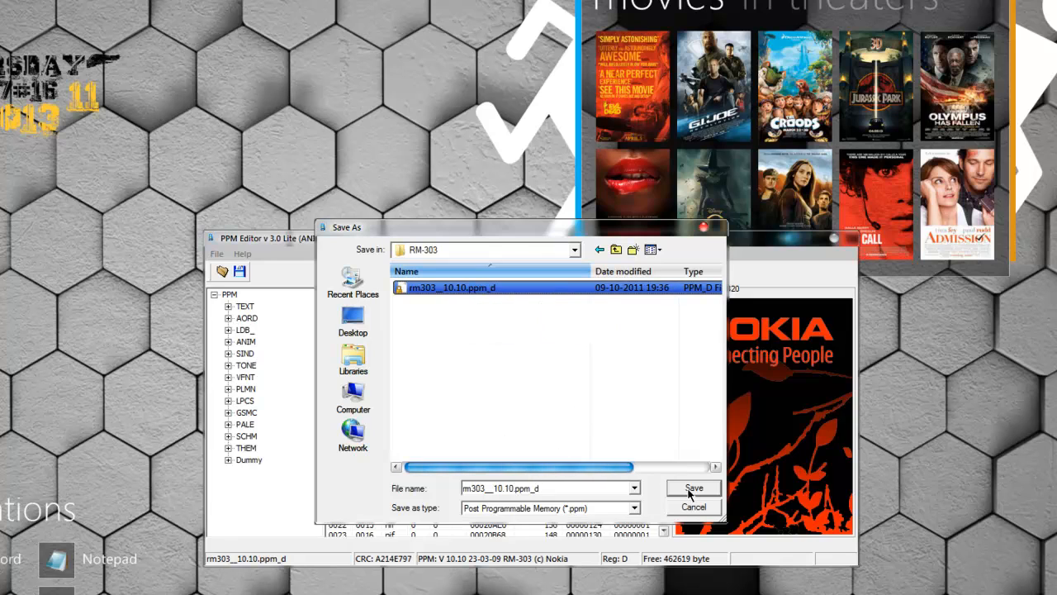
{"action": "left_click", "coordinate": [693, 488]}
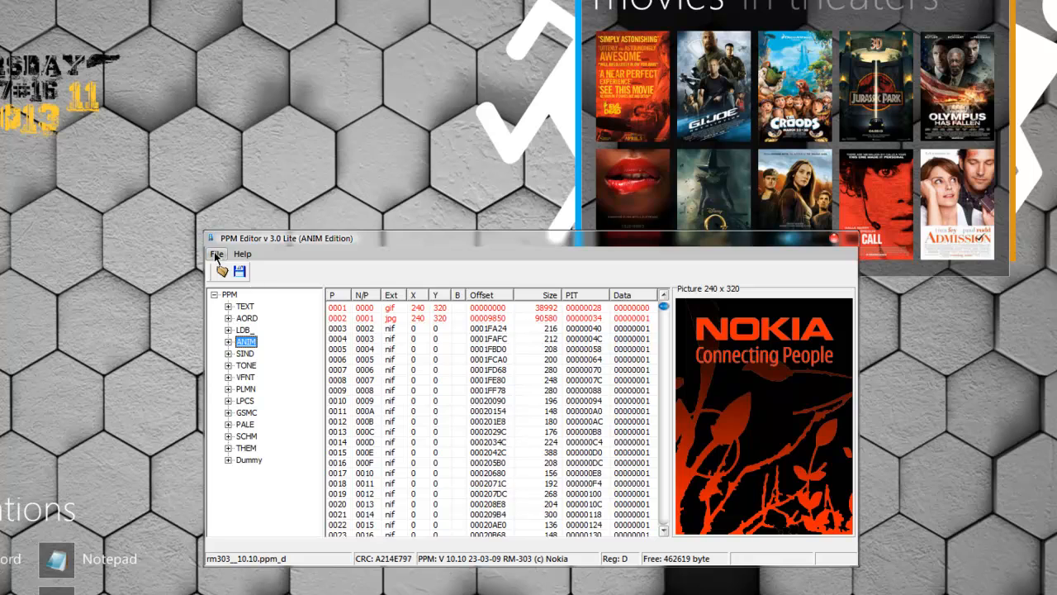
Step: Reopen rm303__10.10.ppm_d from Phoenix\Products\RM-303 and expand PPM and ANIM
{"action": "left_click", "coordinate": [217, 254]}
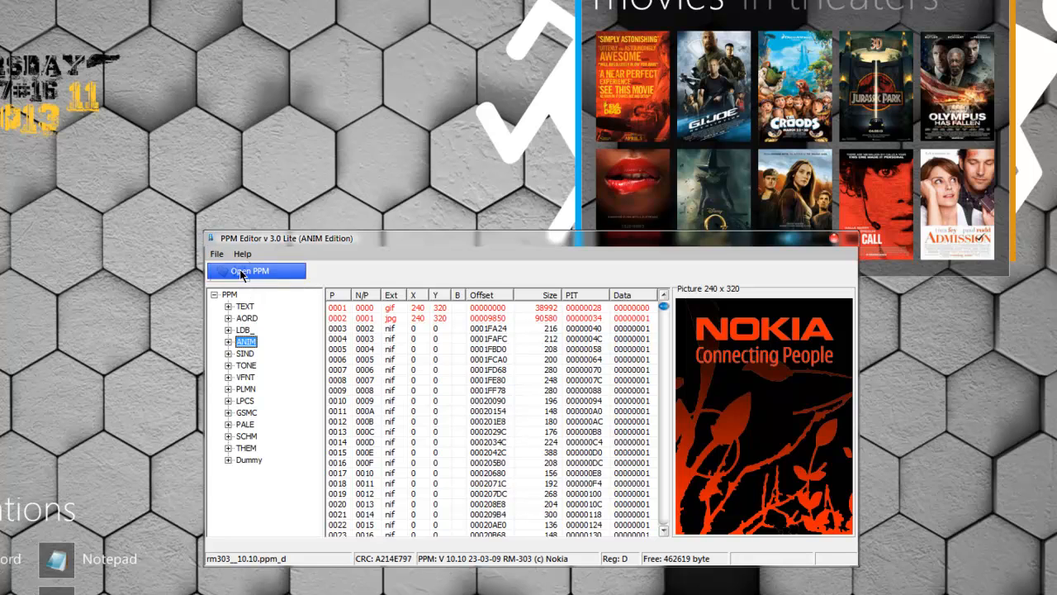
{"action": "left_click", "coordinate": [257, 270]}
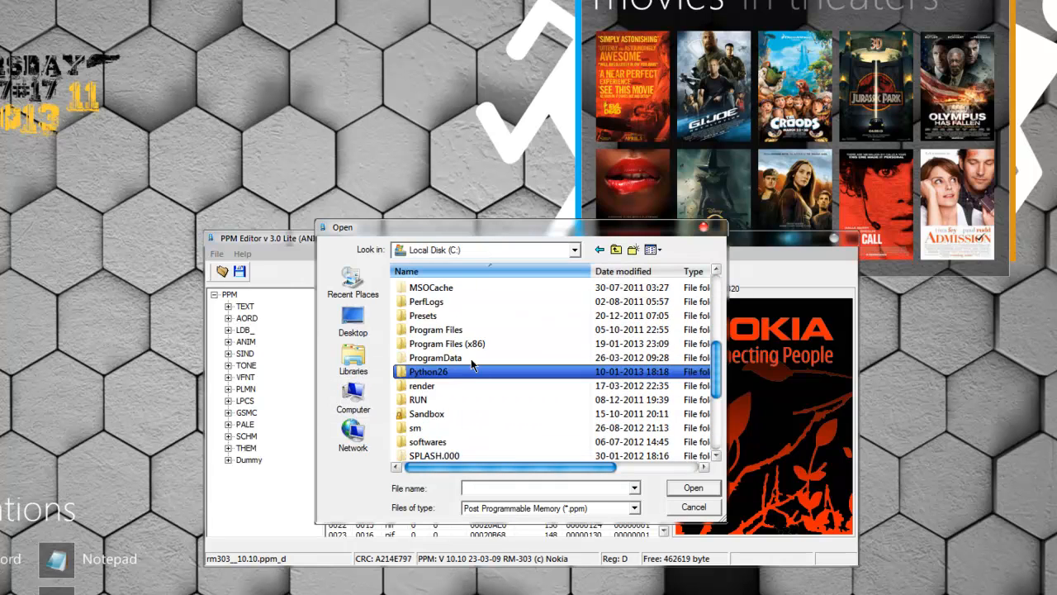
{"action": "double_click", "coordinate": [446, 343]}
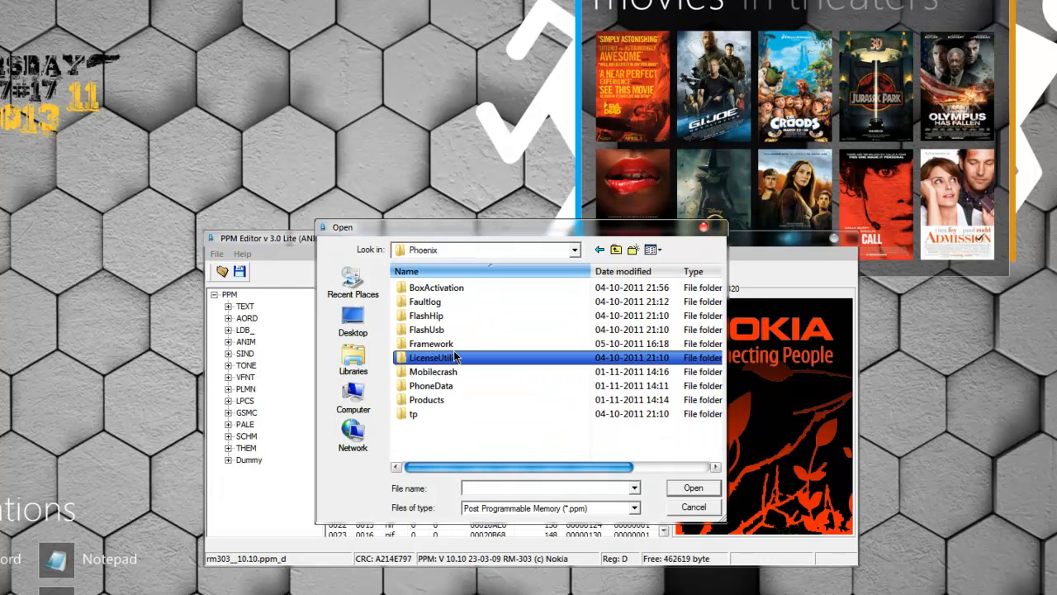
{"action": "double_click", "coordinate": [426, 399]}
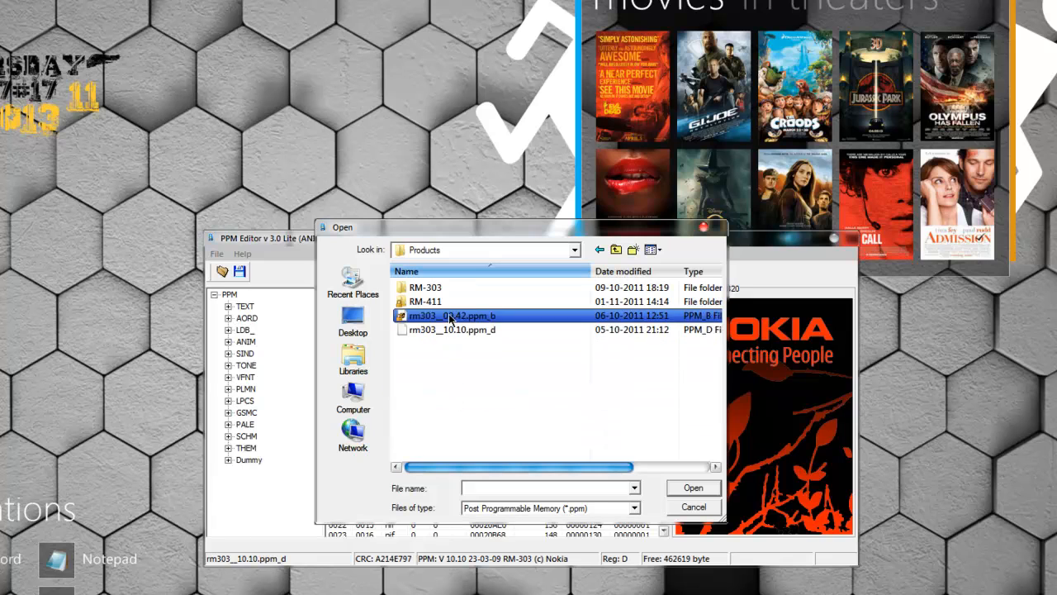
{"action": "double_click", "coordinate": [426, 286]}
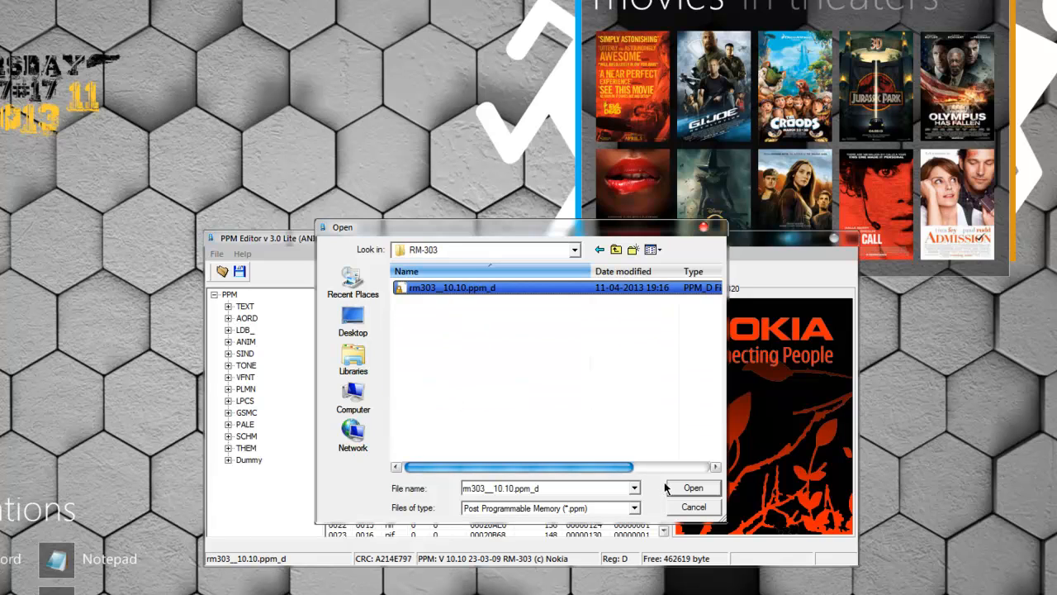
{"action": "left_click", "coordinate": [692, 487]}
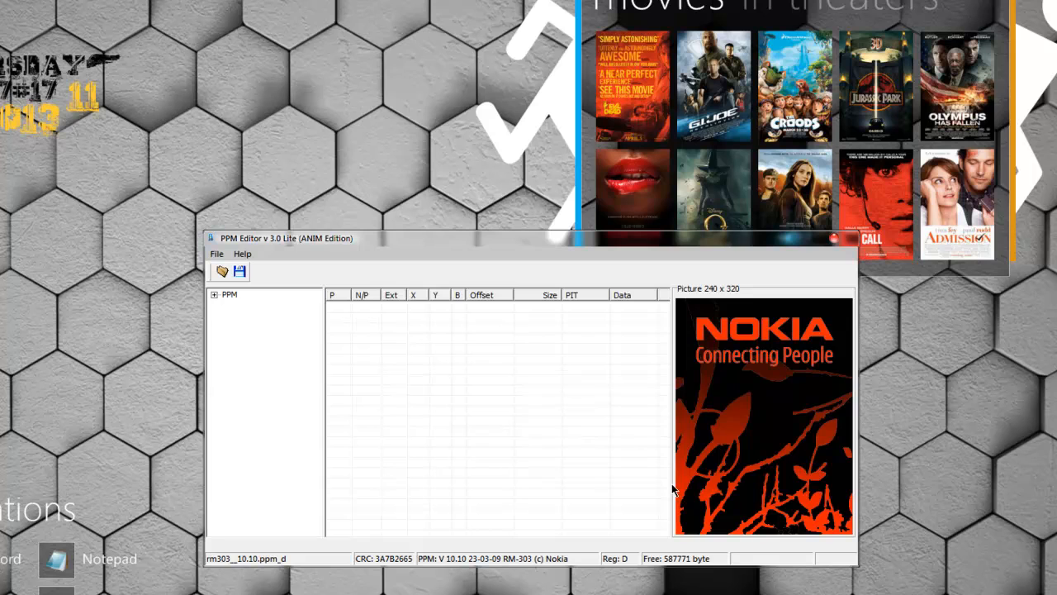
{"action": "left_click", "coordinate": [213, 294]}
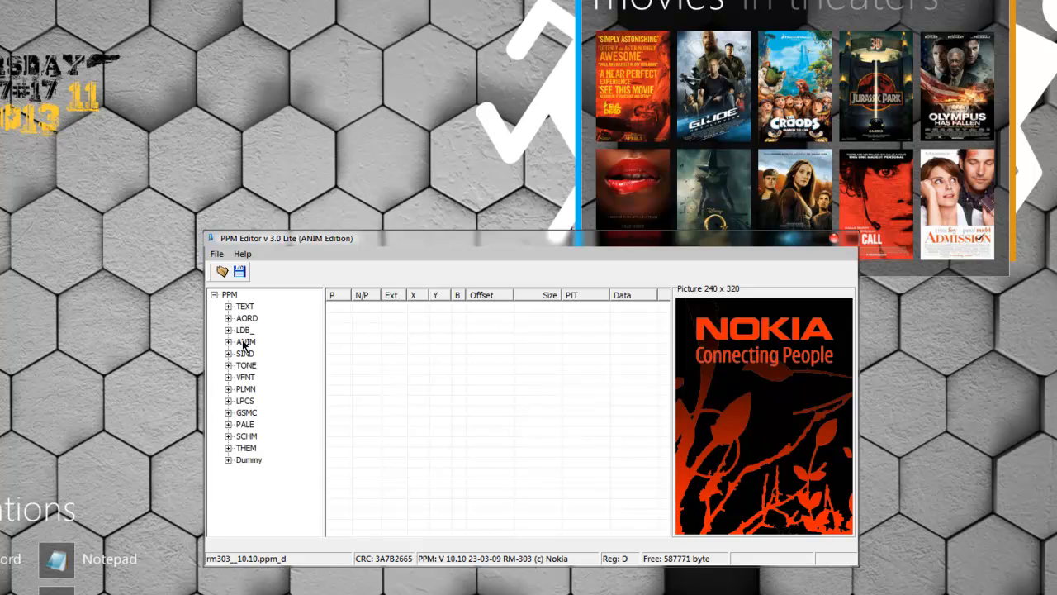
{"action": "left_click", "coordinate": [228, 342]}
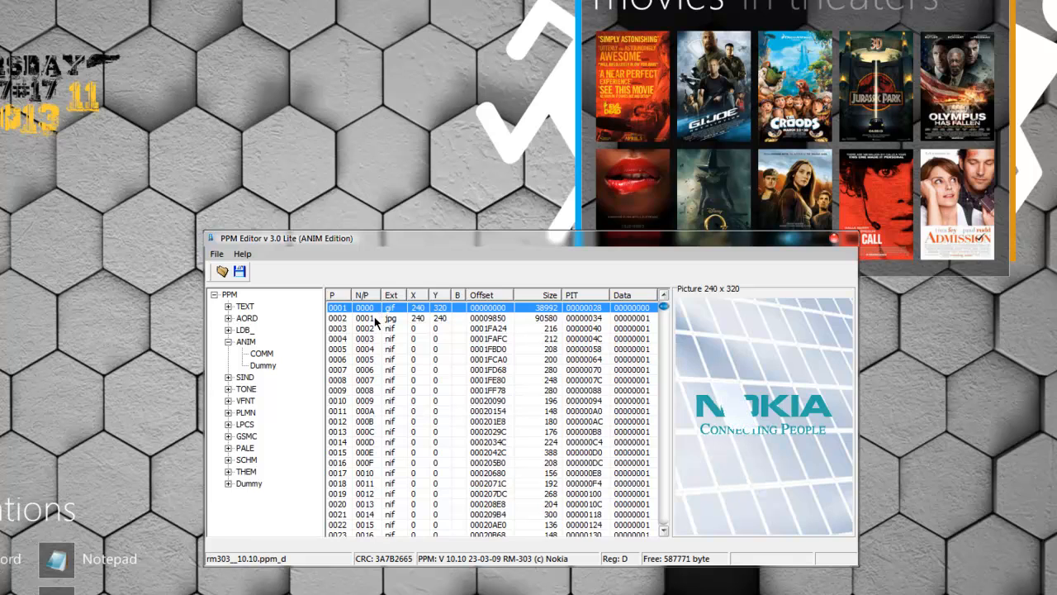
{"action": "left_click", "coordinate": [376, 318]}
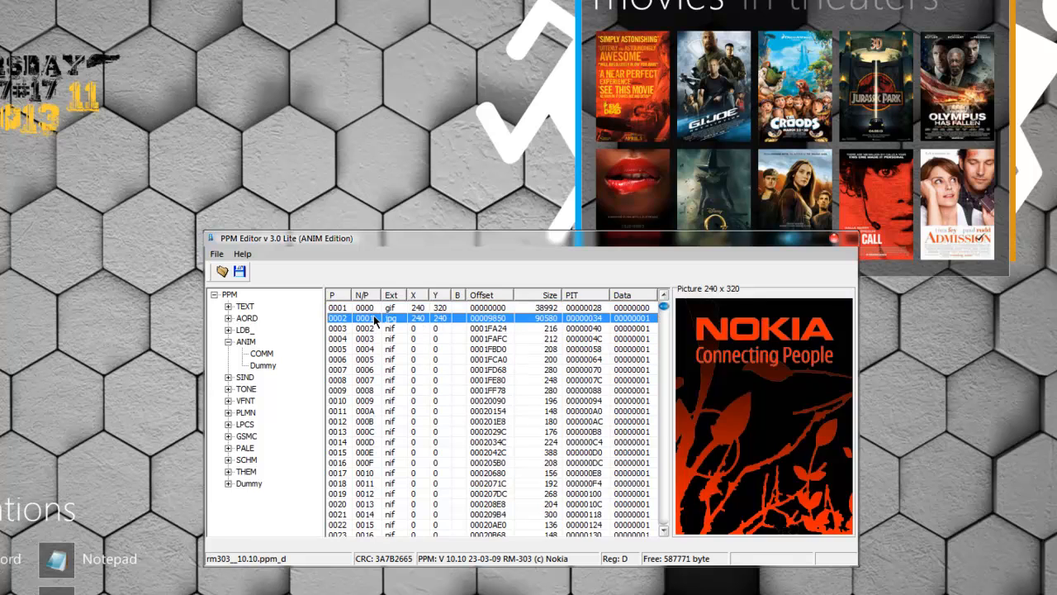
{"action": "left_click", "coordinate": [339, 307]}
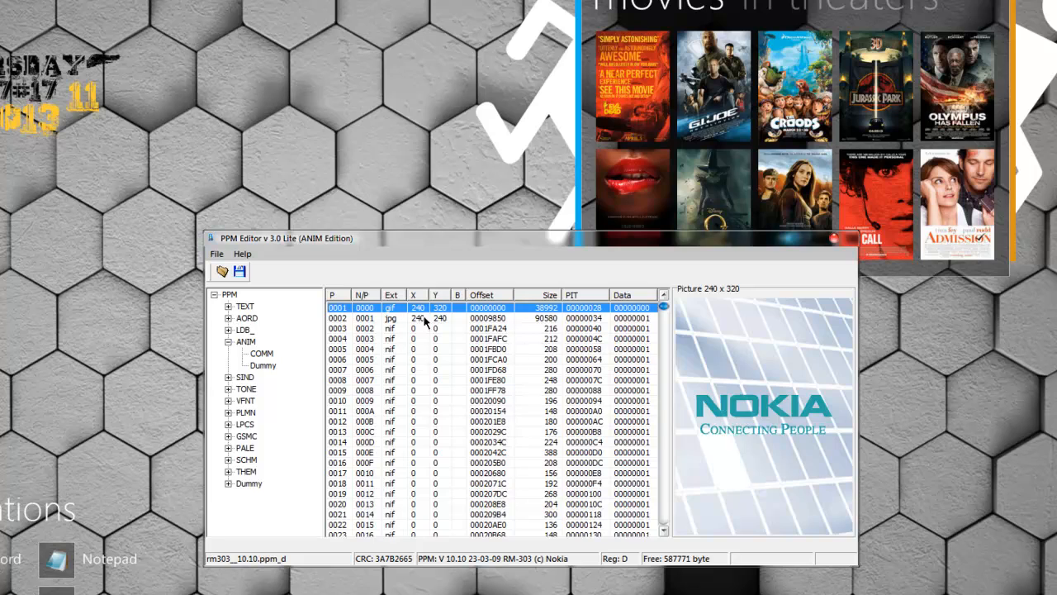
{"action": "mouse_move", "coordinate": [336, 272]}
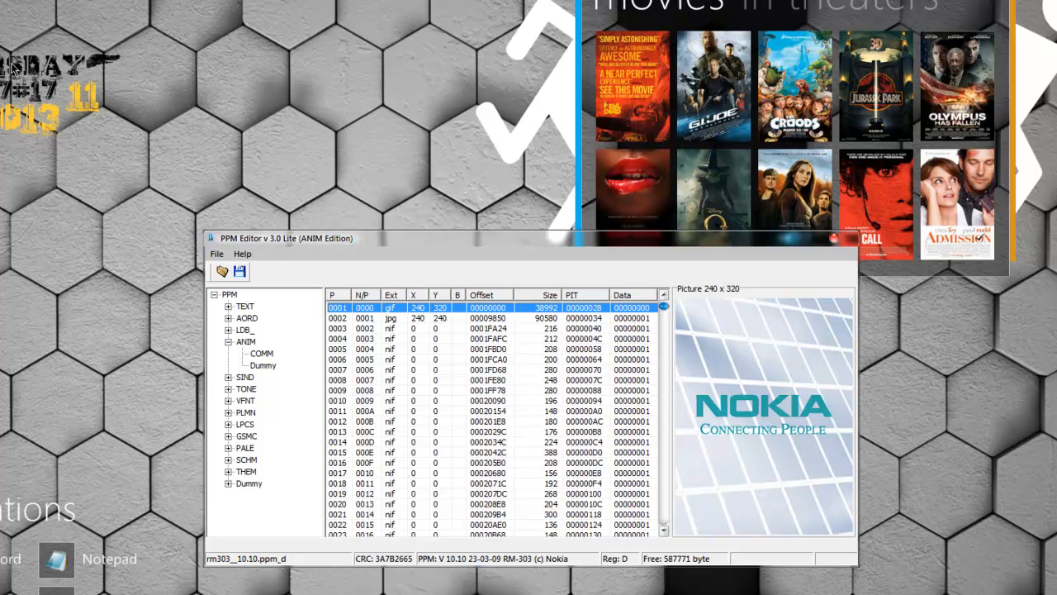
{"action": "mouse_move", "coordinate": [337, 141]}
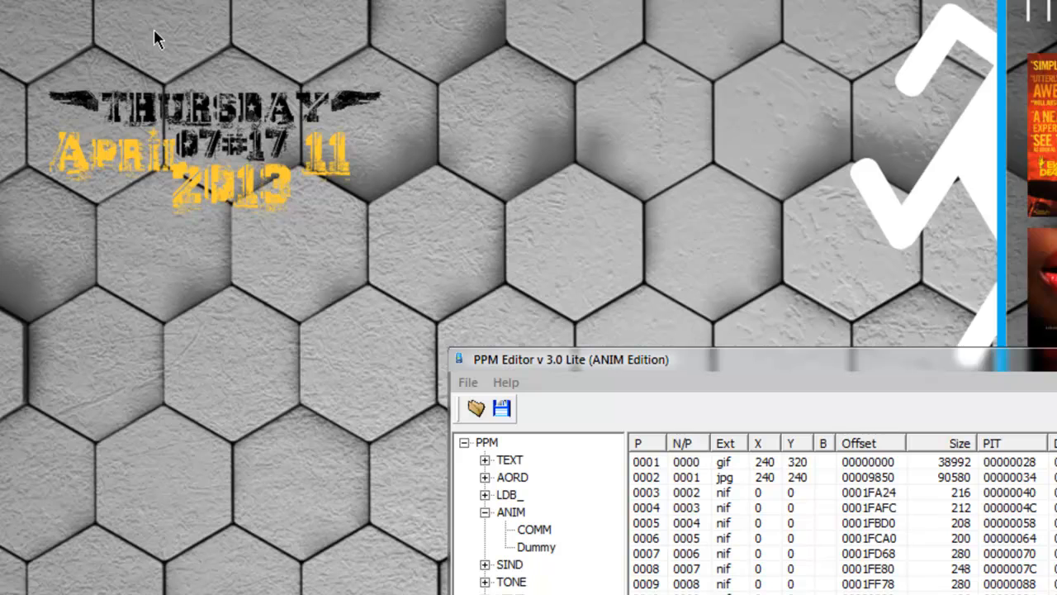
{"action": "mouse_move", "coordinate": [305, 142]}
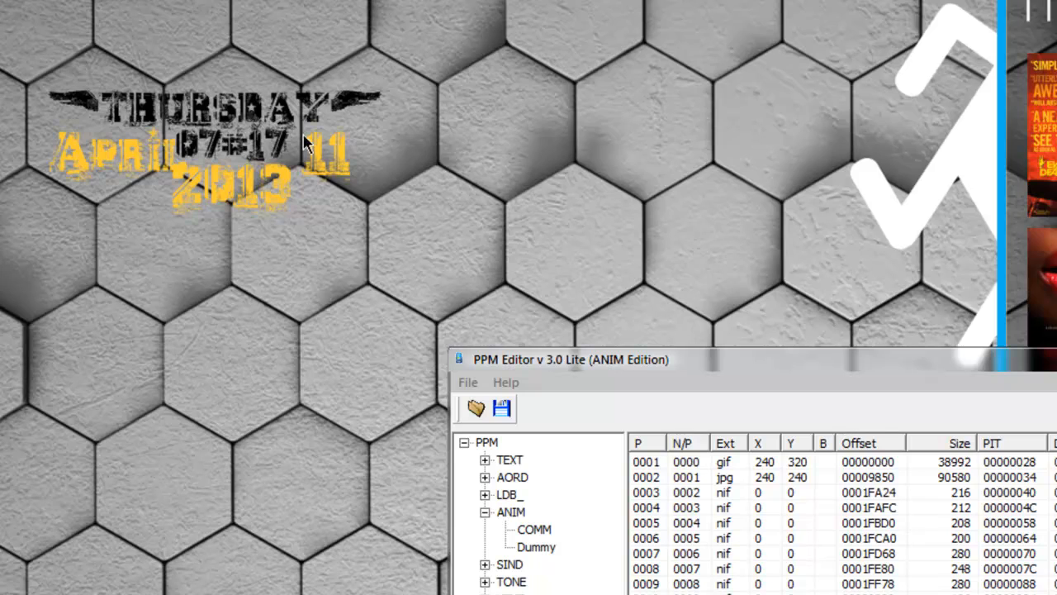
{"action": "mouse_move", "coordinate": [202, 124]}
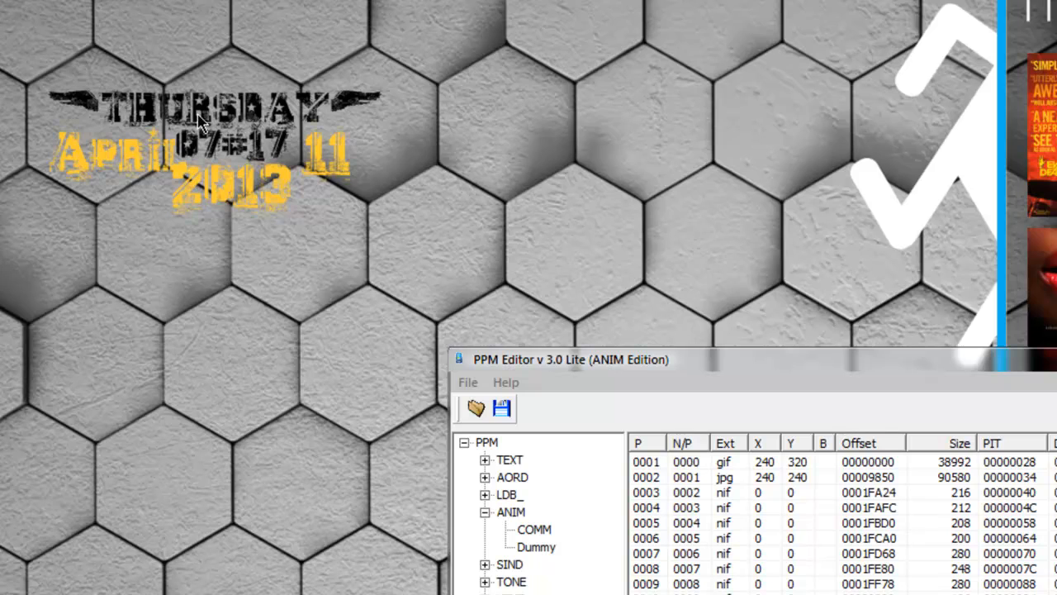
{"action": "mouse_move", "coordinate": [252, 165]}
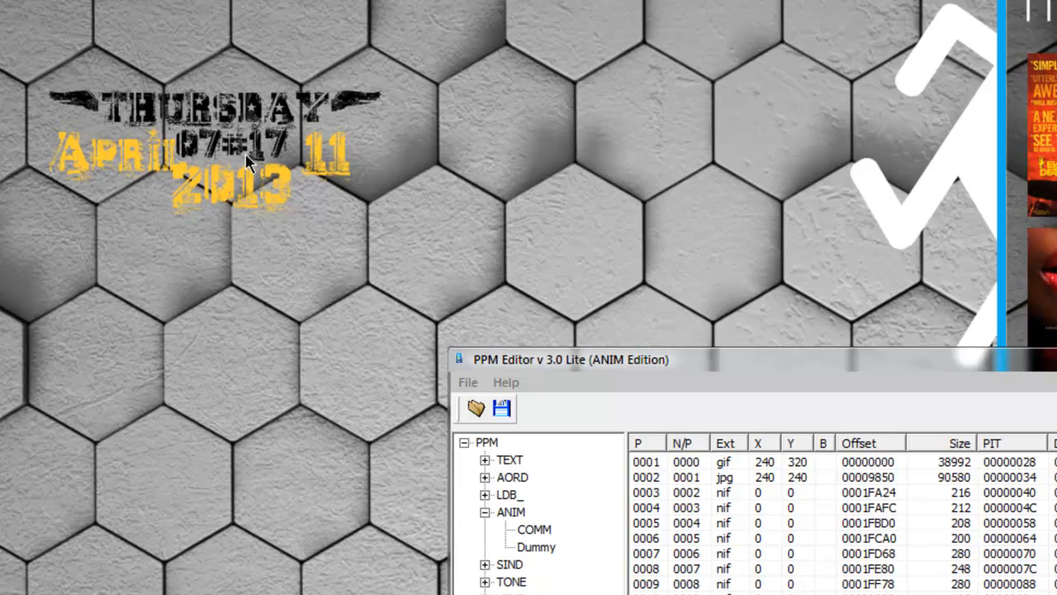
{"action": "mouse_move", "coordinate": [129, 136]}
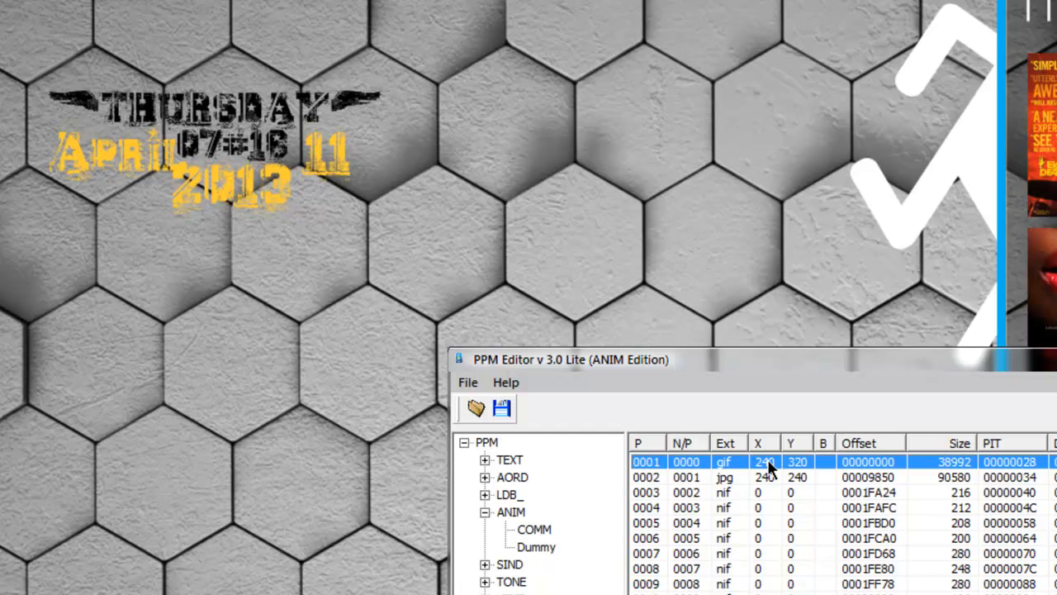
{"action": "mouse_move", "coordinate": [706, 463]}
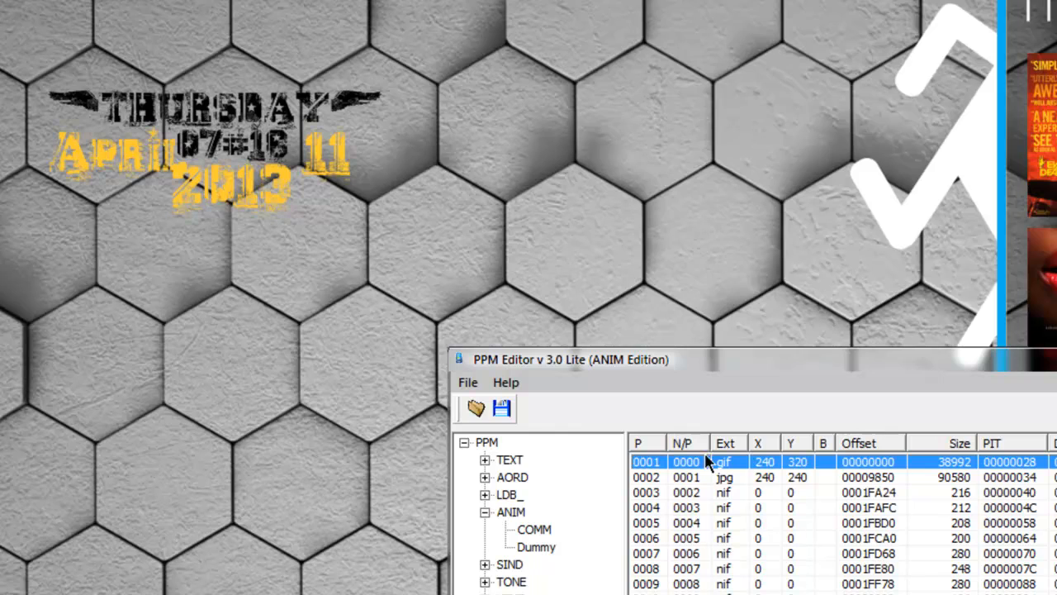
{"action": "mouse_move", "coordinate": [715, 473]}
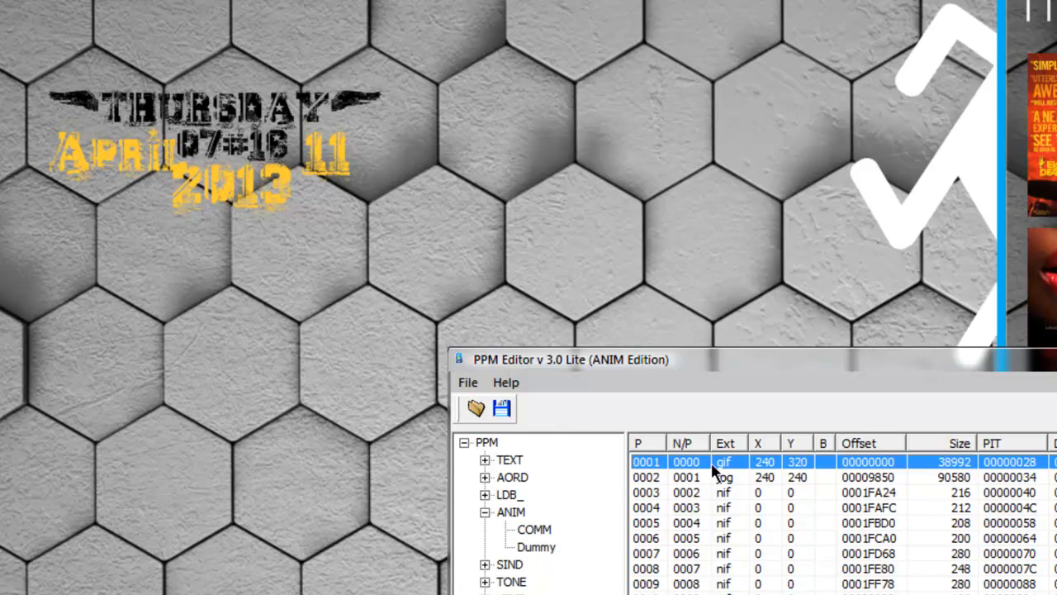